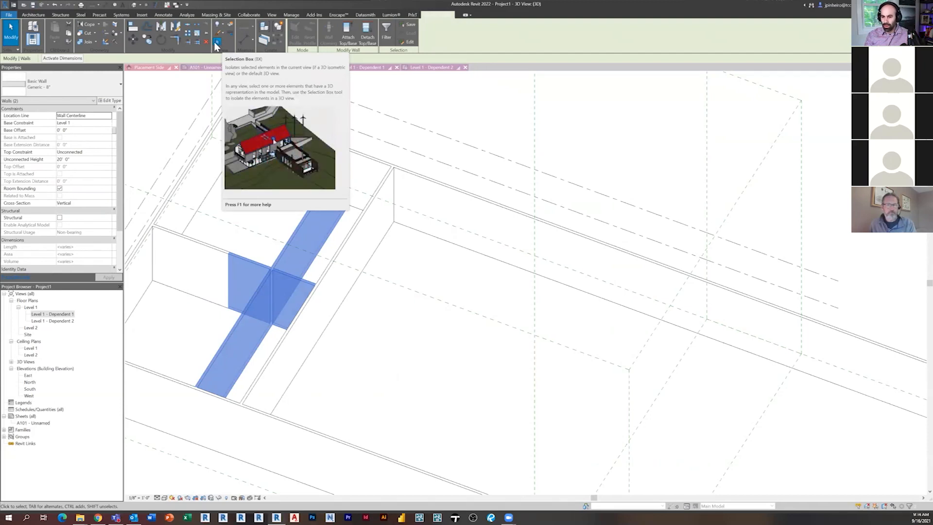
Begin a new project from the File menu using the Imperial-Architectural Template.
{"action": "left_click", "coordinate": [216, 41]}
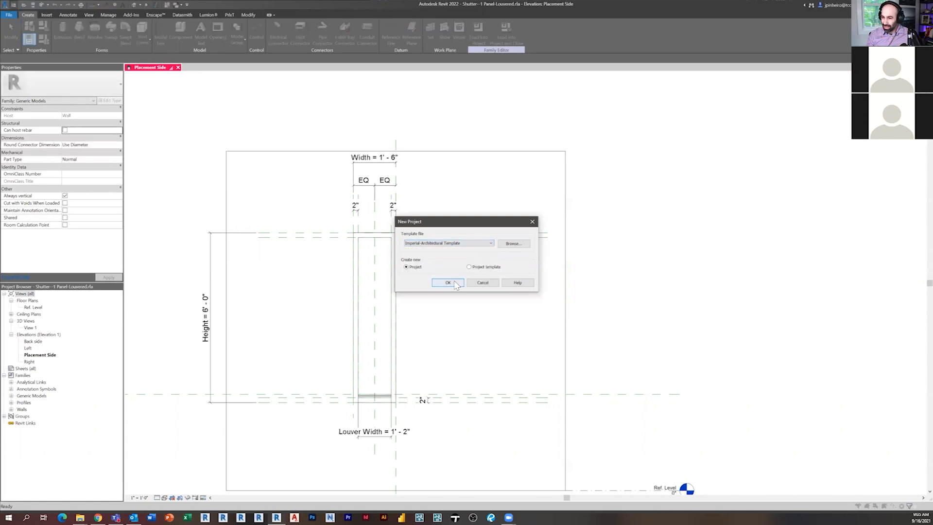
Confirm the New Project dialog so the empty Level 1 floor plan opens.
{"action": "left_click", "coordinate": [448, 282]}
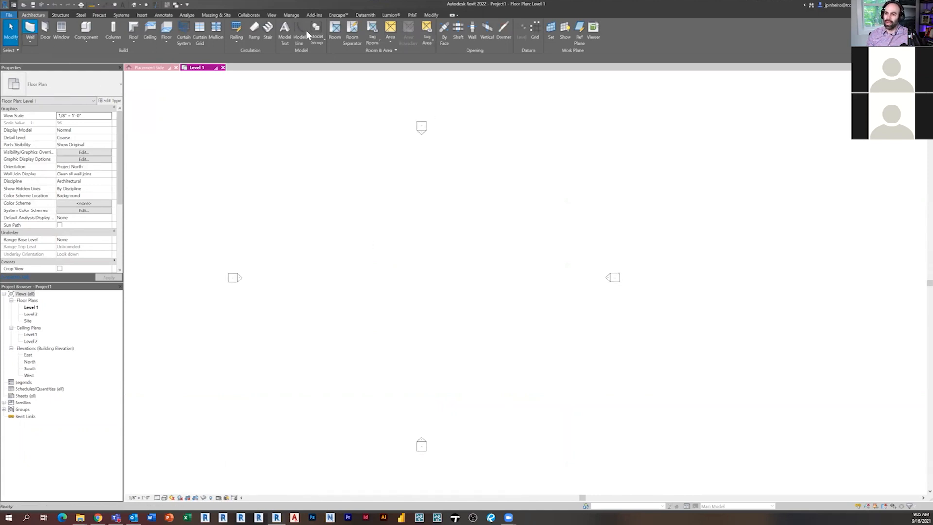
Start laying out the Level 1 room walls and a new 30x42 horizontal sheet.
{"action": "left_click", "coordinate": [30, 30]}
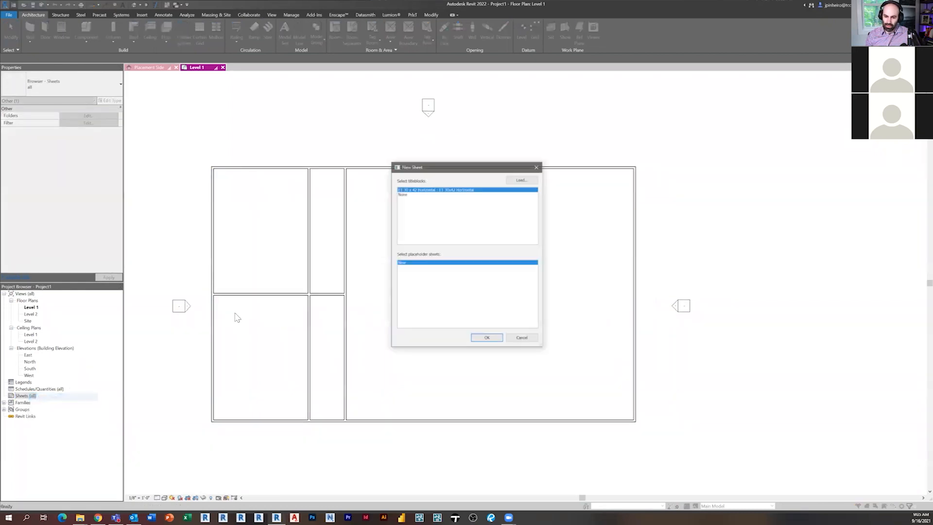
Create sheet A101 and place the Level 1 plan on it at 1/4" = 1'-0" scale.
{"action": "left_click", "coordinate": [486, 337]}
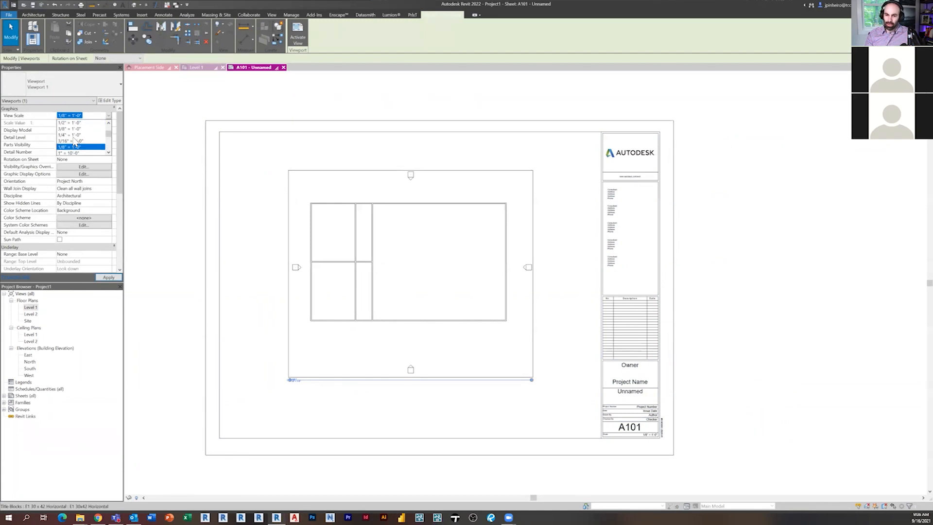
{"action": "left_click", "coordinate": [68, 135]}
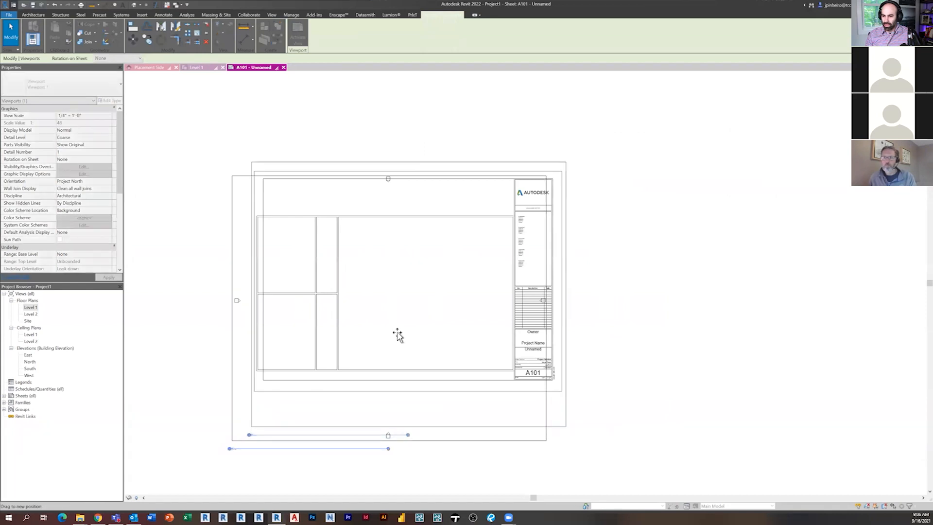
{"action": "left_click", "coordinate": [166, 224]}
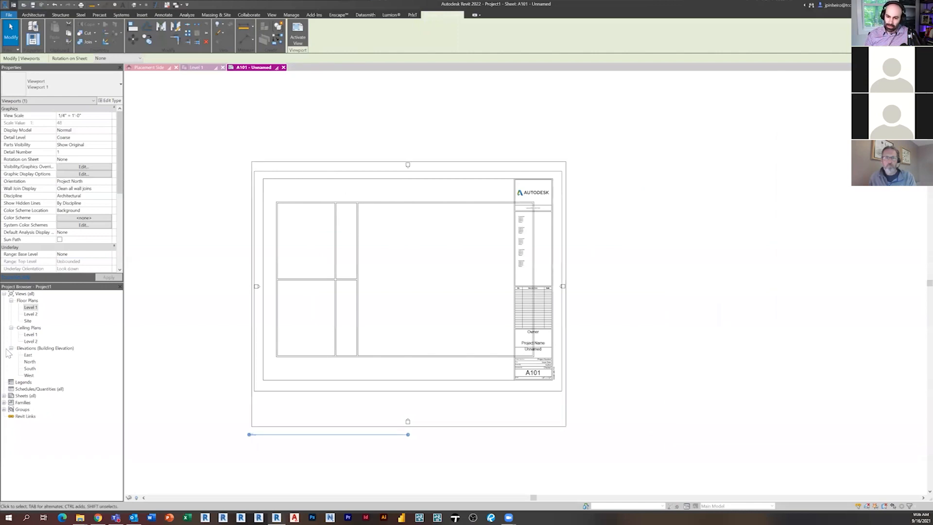
Duplicate the Level 1 plan as a dependent view and return to sheet A101.
{"action": "right_click", "coordinate": [30, 307]}
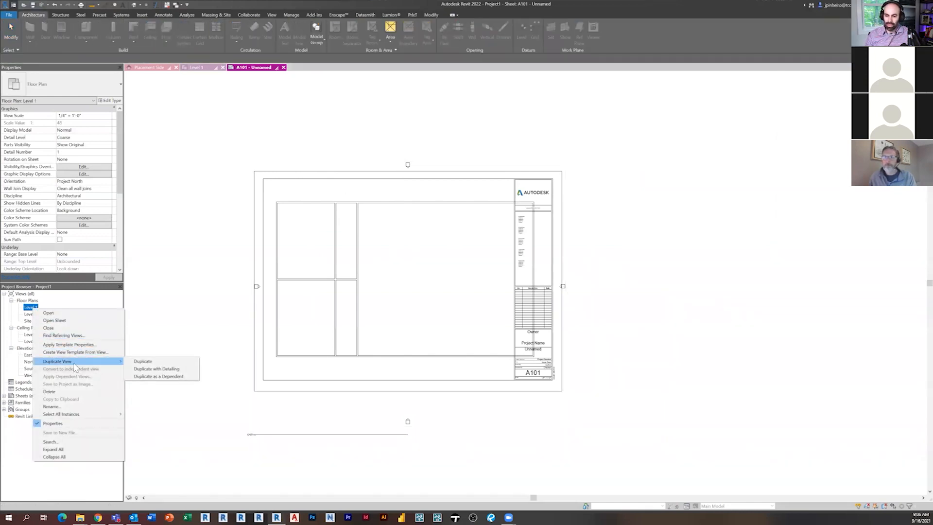
{"action": "mouse_move", "coordinate": [158, 376]}
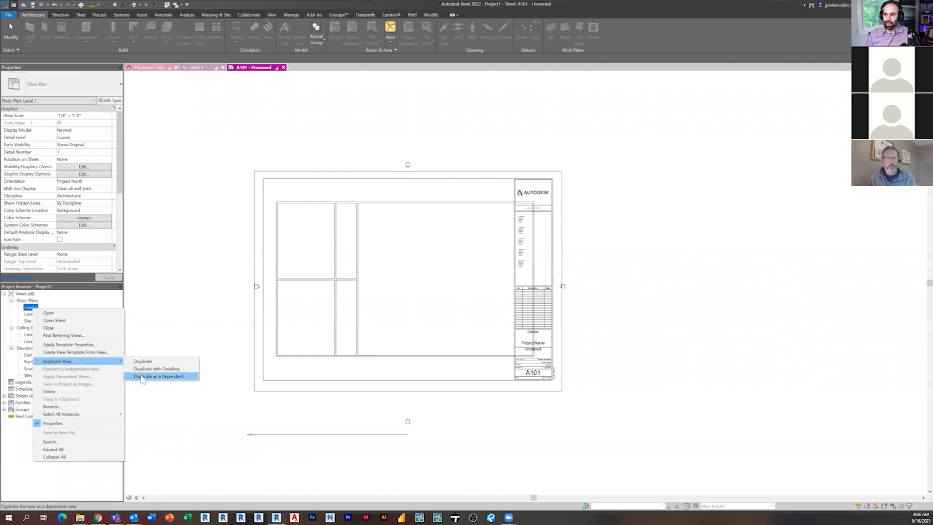
{"action": "left_click", "coordinate": [159, 377]}
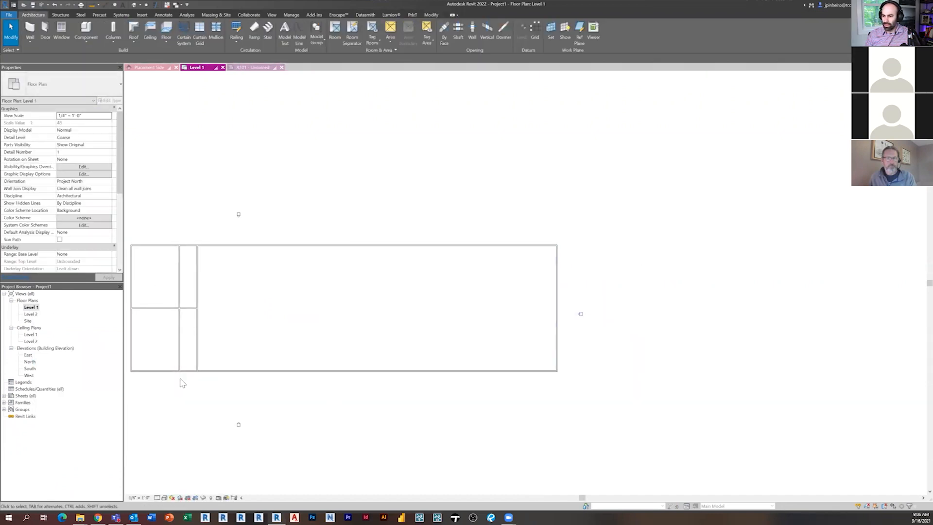
{"action": "left_click", "coordinate": [25, 395]}
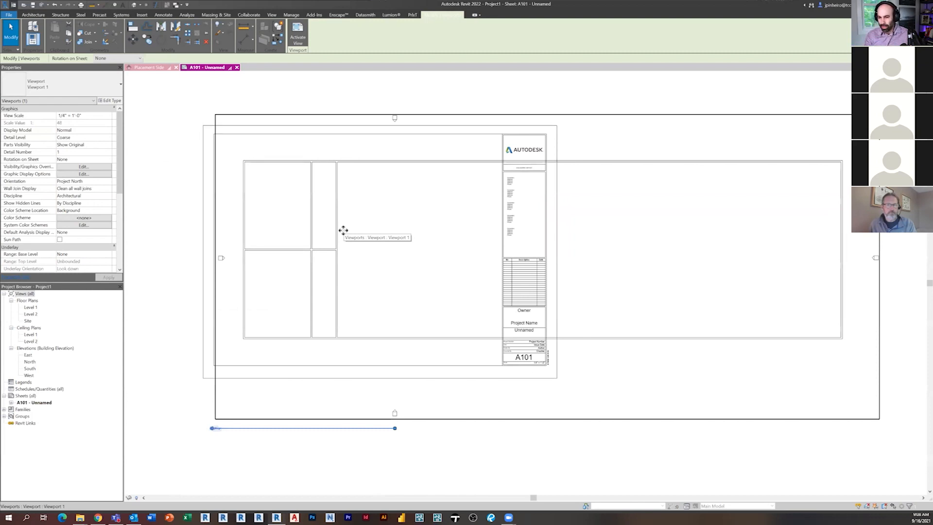
{"action": "mouse_move", "coordinate": [343, 230]}
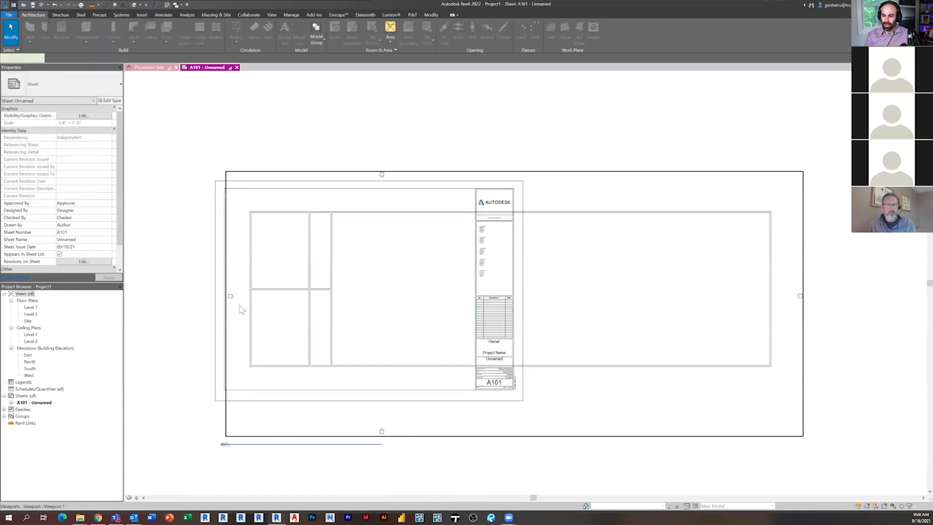
{"action": "mouse_move", "coordinate": [241, 309]}
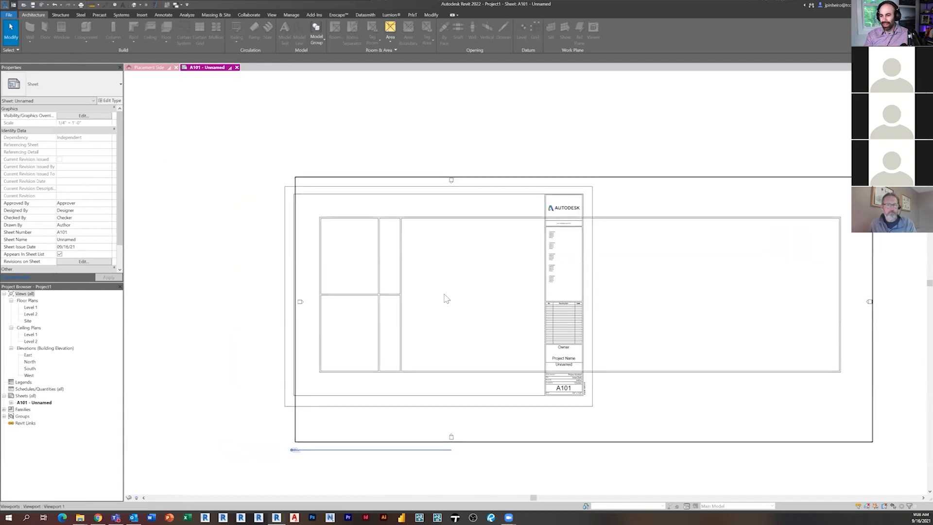
{"action": "mouse_move", "coordinate": [445, 298]}
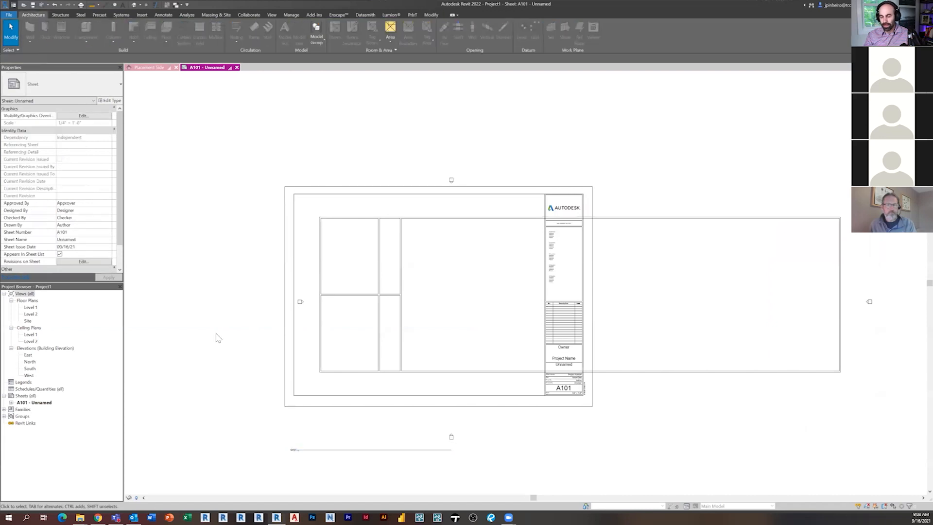
{"action": "mouse_move", "coordinate": [184, 343]}
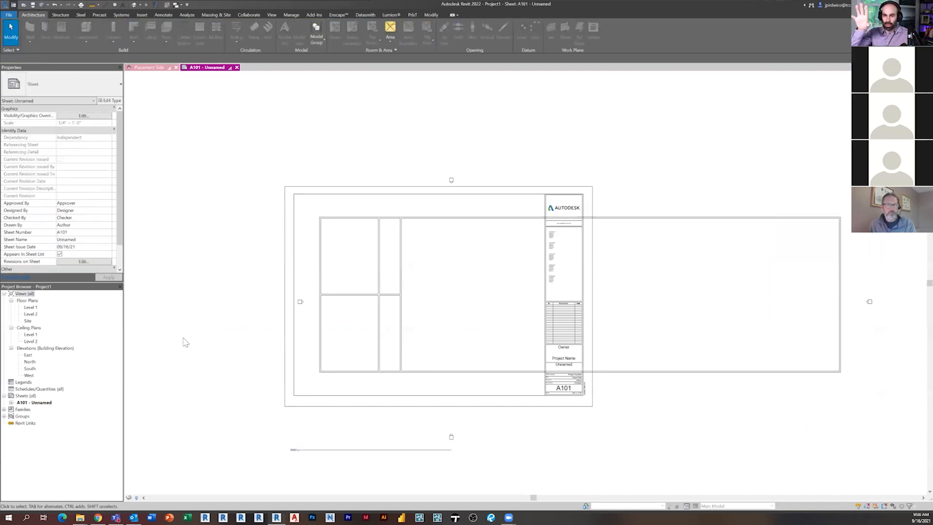
Keep the dependent copy Level 1 - Dependent 1 and reopen the Level 1 plan.
{"action": "left_click", "coordinate": [387, 306]}
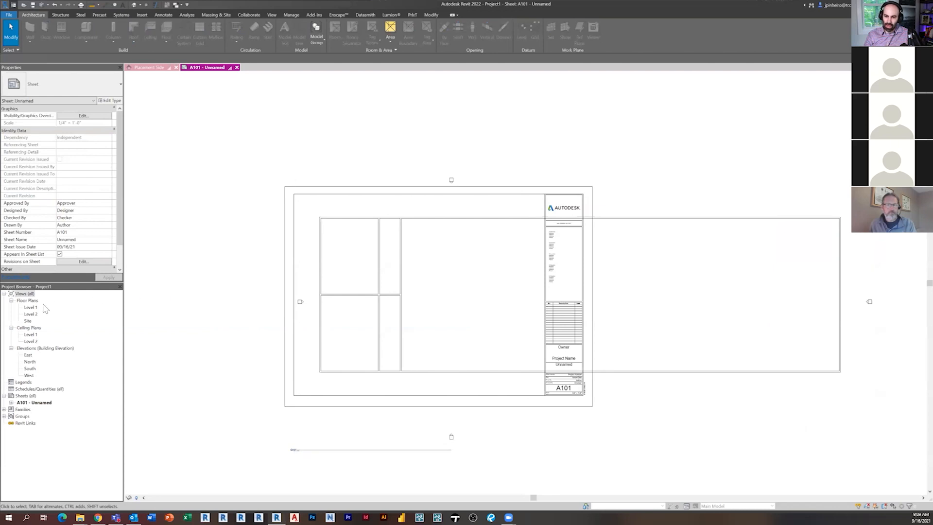
{"action": "right_click", "coordinate": [31, 307]}
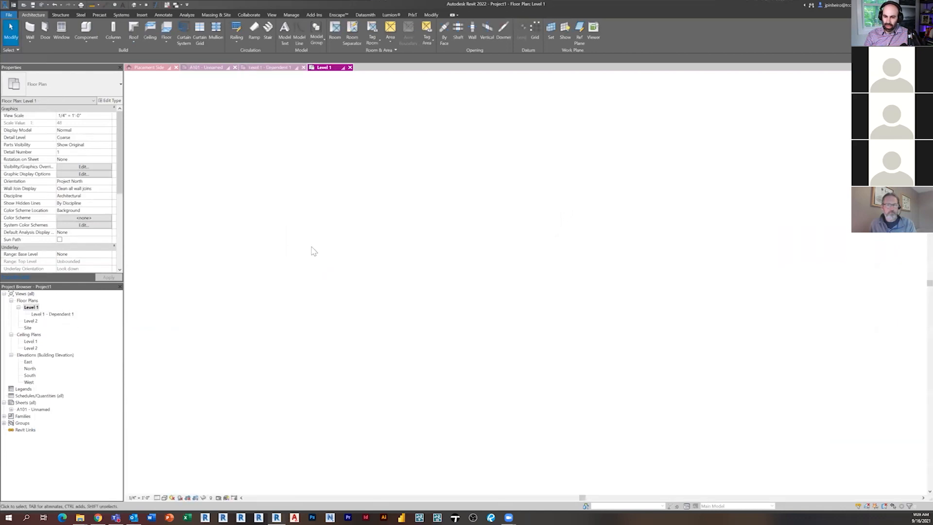
Add Level 1 - Dependent 2 and crop Dependent 1 to the left, Dependent 2 to the right.
{"action": "double_click", "coordinate": [52, 314]}
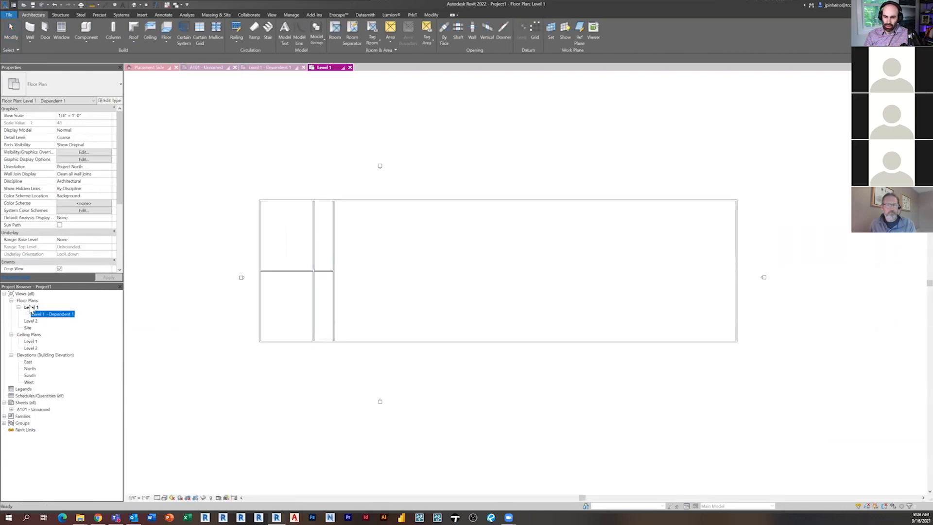
{"action": "right_click", "coordinate": [33, 307]}
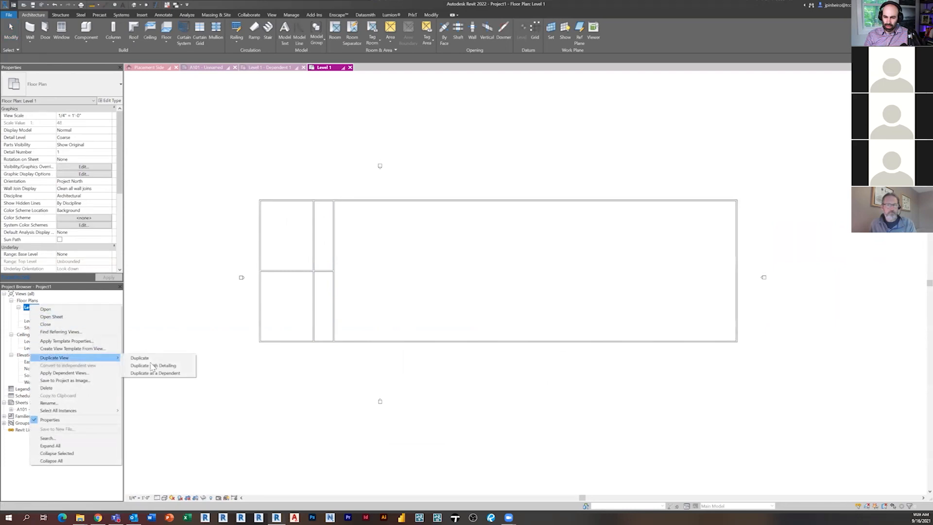
{"action": "left_click", "coordinate": [155, 372]}
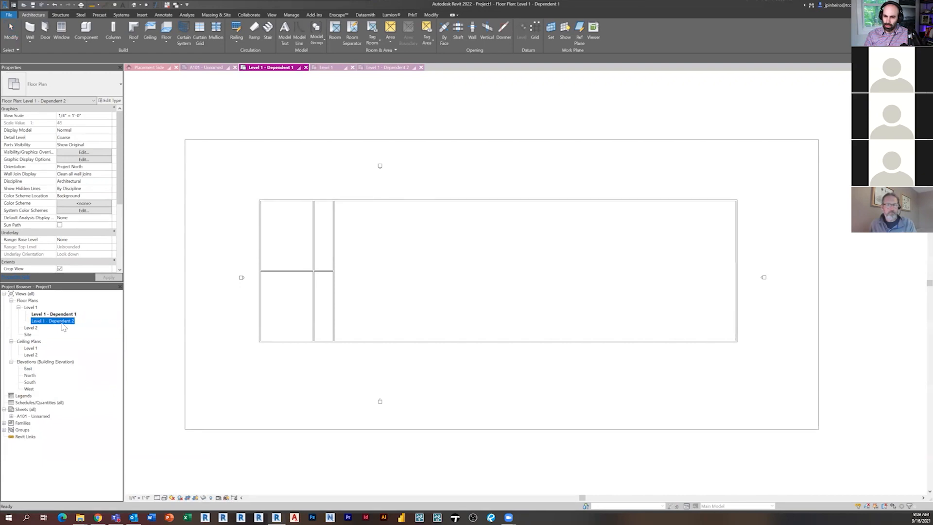
{"action": "left_click", "coordinate": [54, 314]}
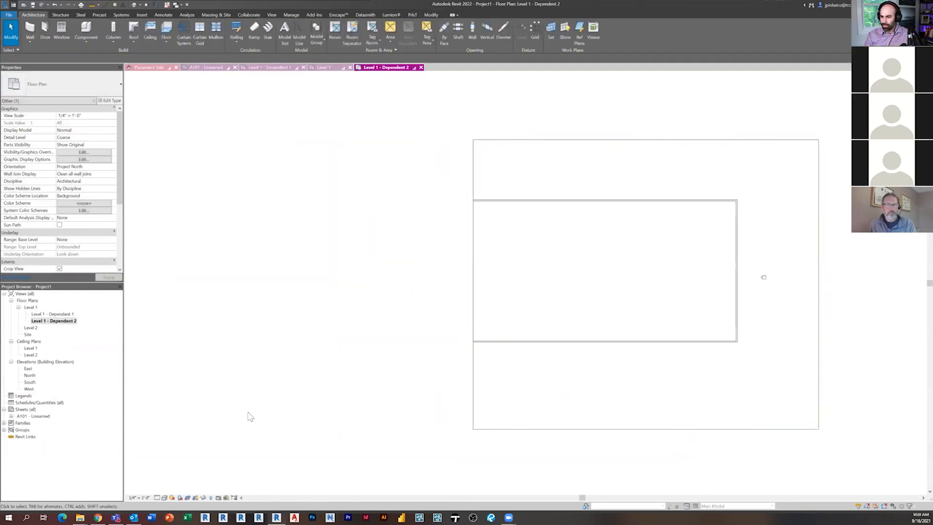
{"action": "left_click", "coordinate": [323, 68]}
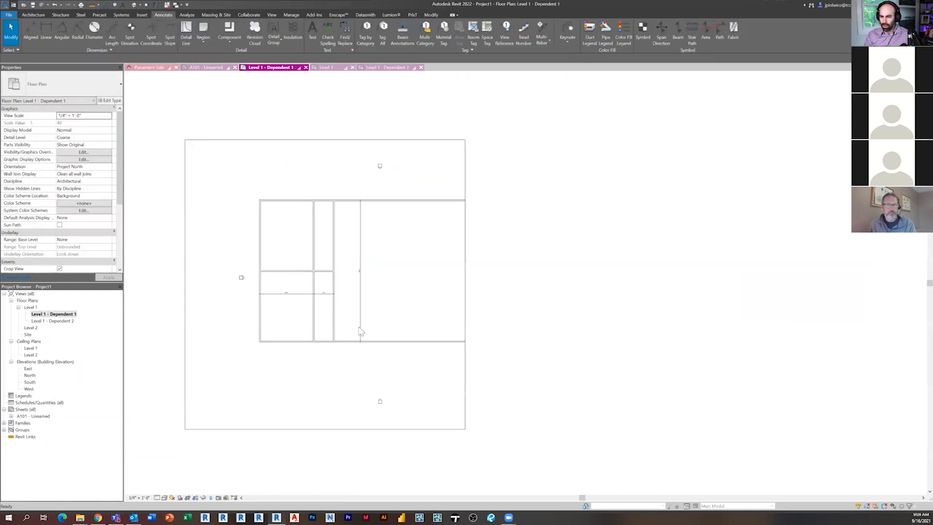
Compare the parent and dependent Level 1 plans, leaving sheet A101 without a viewport.
{"action": "double_click", "coordinate": [52, 321]}
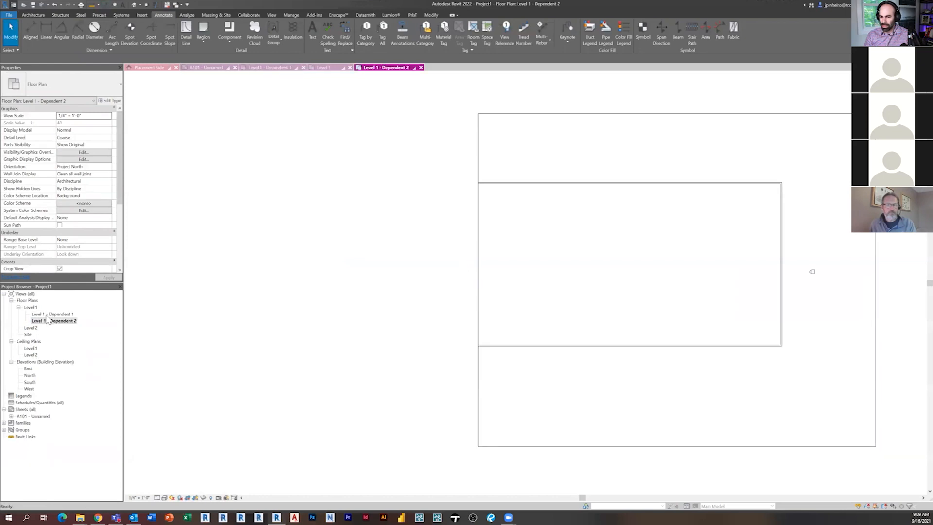
{"action": "double_click", "coordinate": [31, 306]}
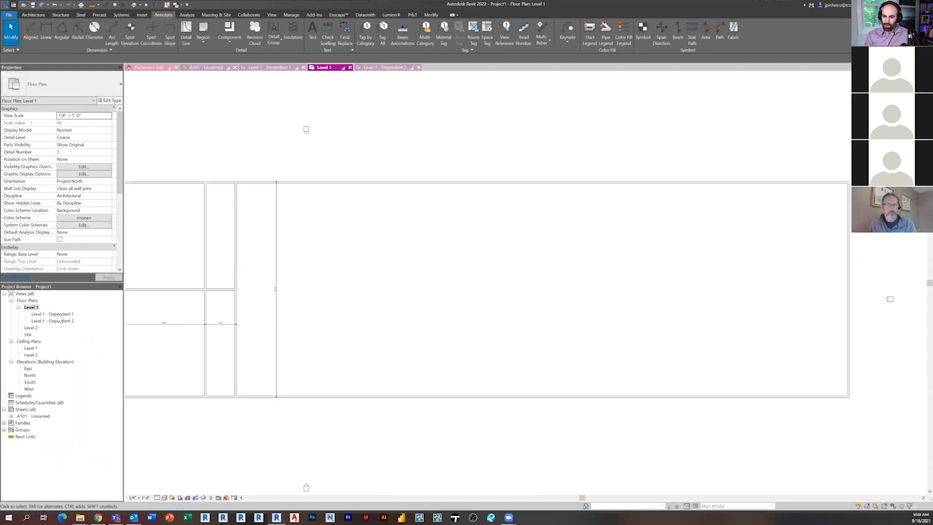
{"action": "double_click", "coordinate": [53, 321]}
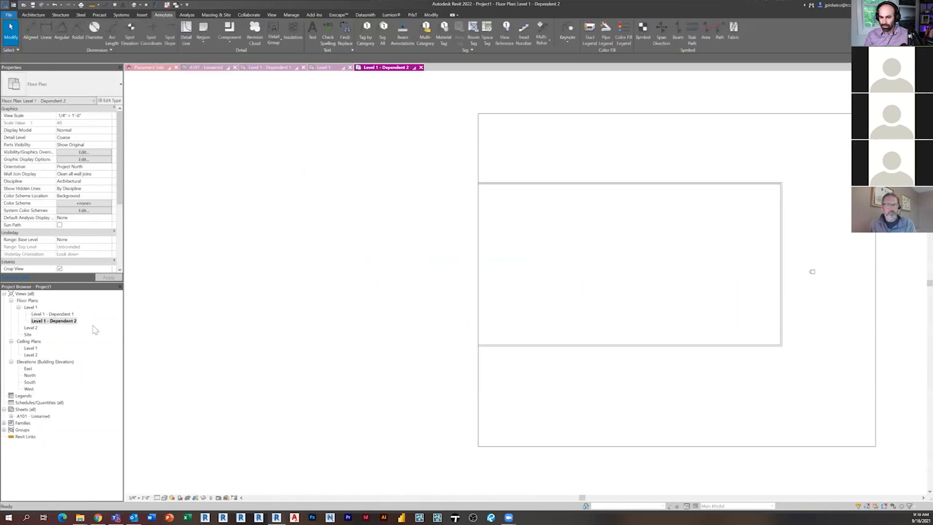
{"action": "mouse_move", "coordinate": [260, 293]}
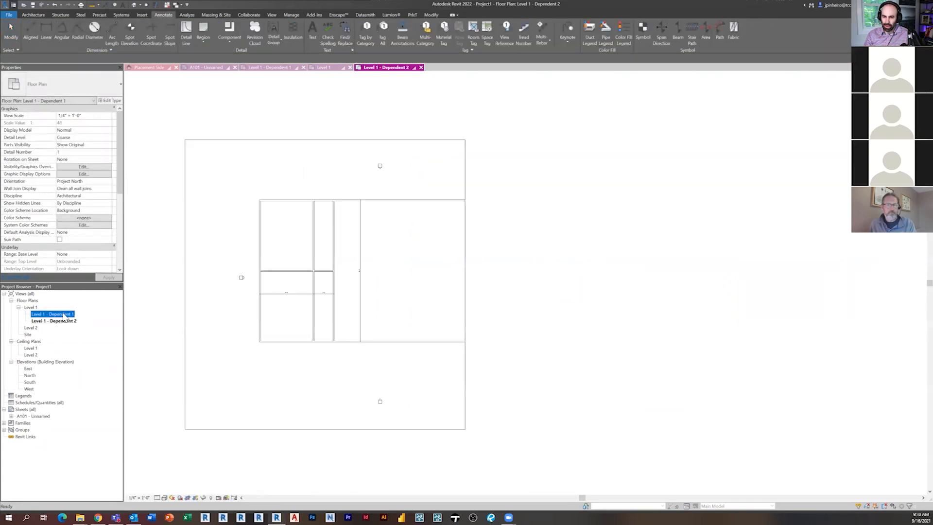
{"action": "double_click", "coordinate": [54, 314]}
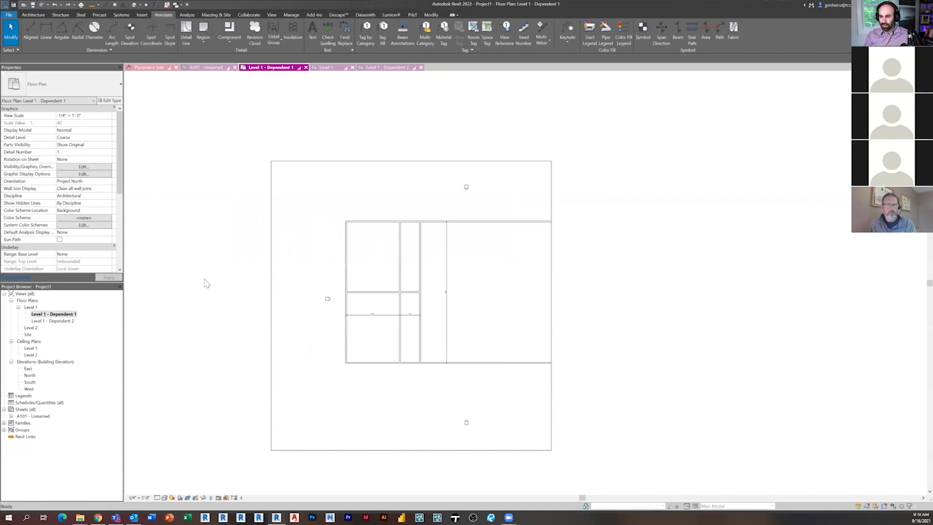
{"action": "left_click", "coordinate": [52, 314]}
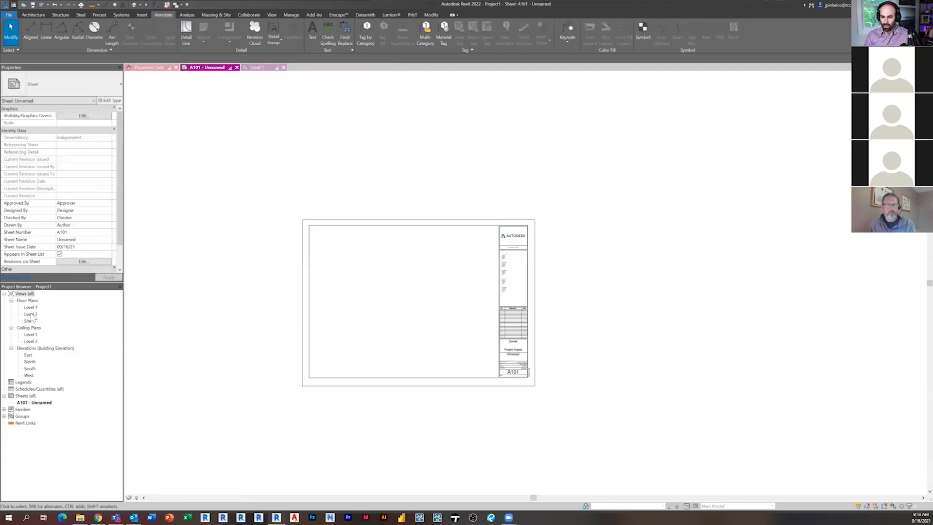
Draw the first scope box over the left of the Level 1 plan and name it Part A.
{"action": "double_click", "coordinate": [31, 307]}
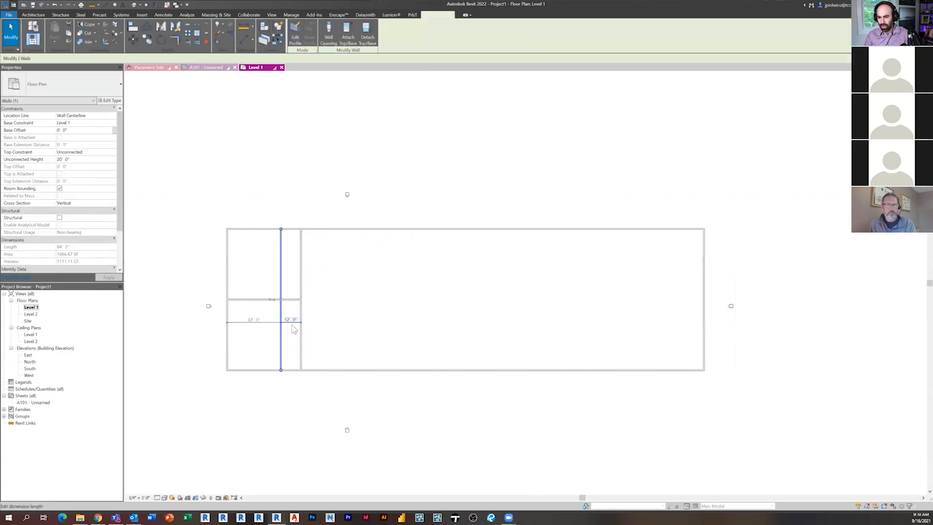
{"action": "left_click", "coordinate": [291, 322]}
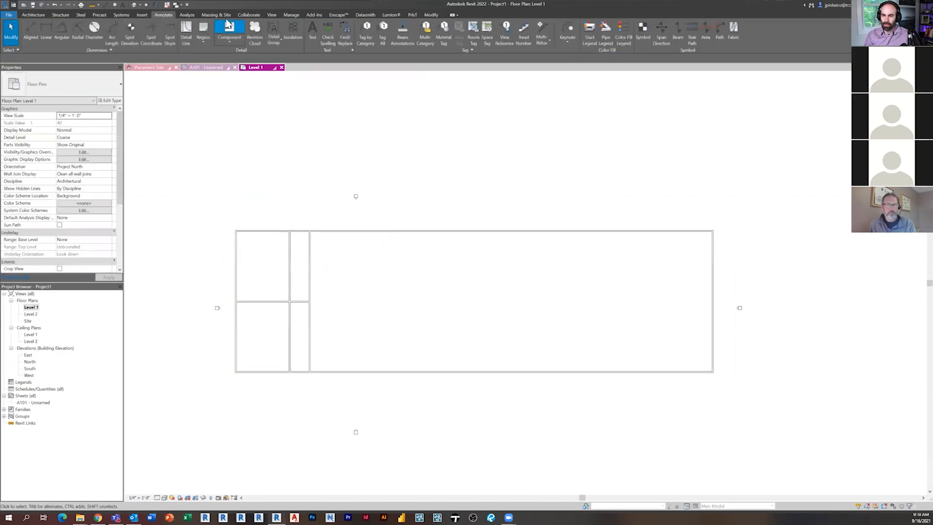
{"action": "left_click", "coordinate": [272, 14]}
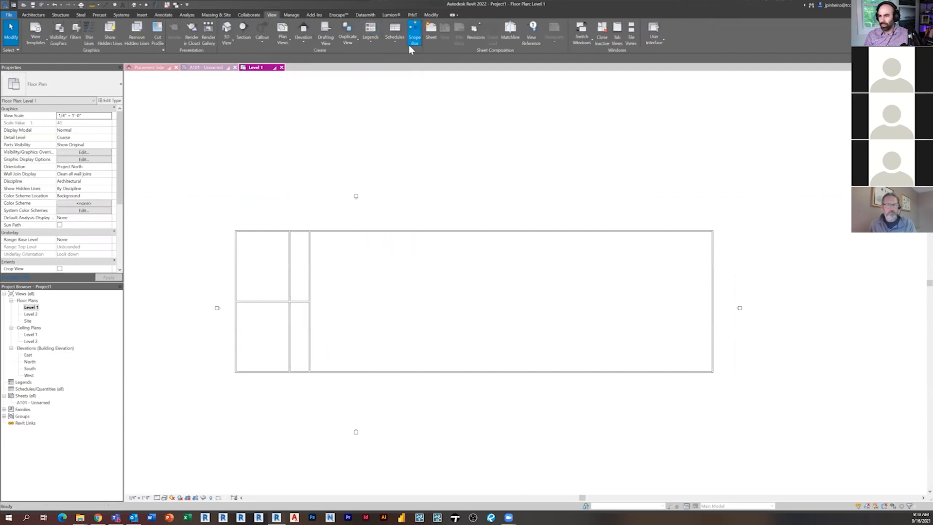
{"action": "left_click", "coordinate": [414, 33]}
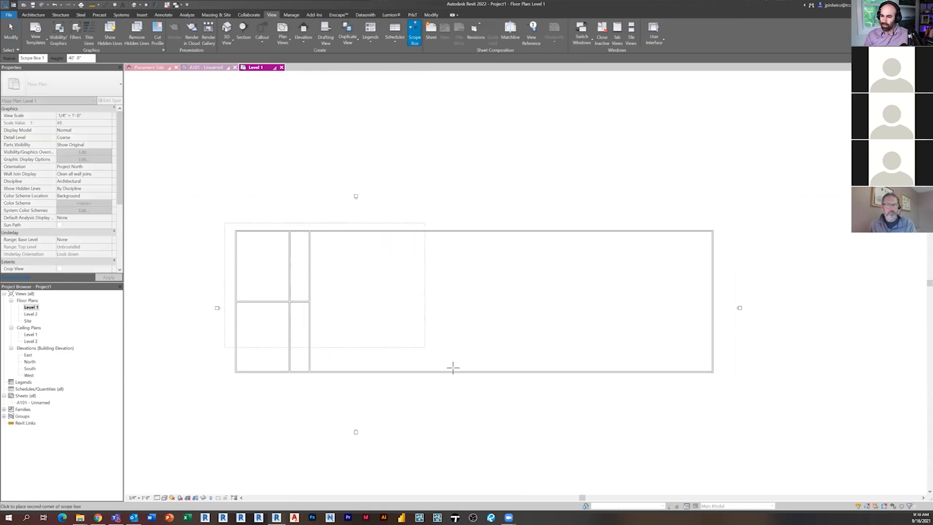
{"action": "mouse_move", "coordinate": [454, 382]}
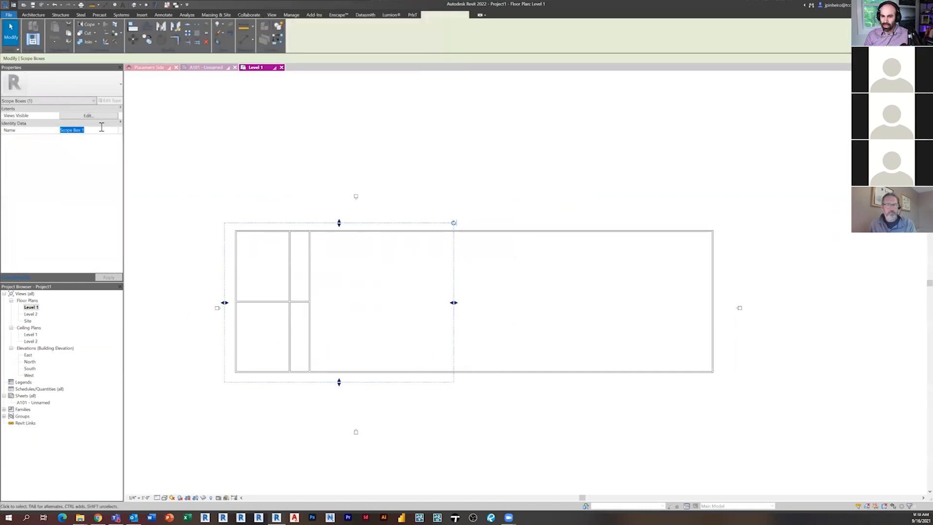
{"action": "type", "text": "Part"}
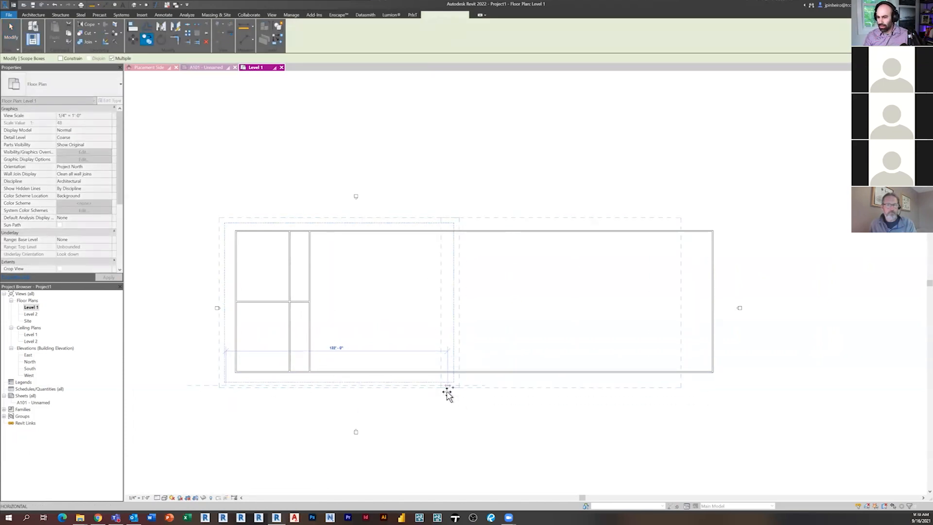
Draw the Part B scope box over the right portion and verify both names.
{"action": "left_click", "coordinate": [446, 389]}
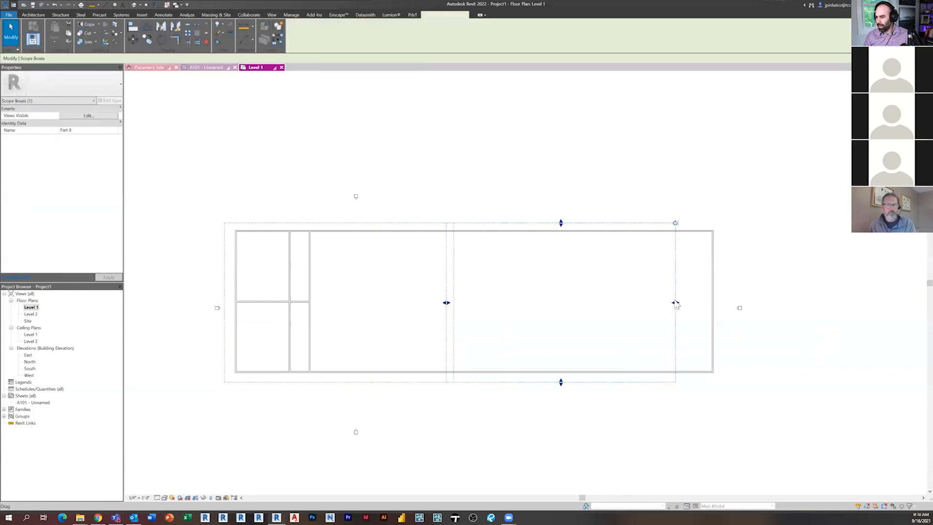
{"action": "left_click", "coordinate": [243, 193]}
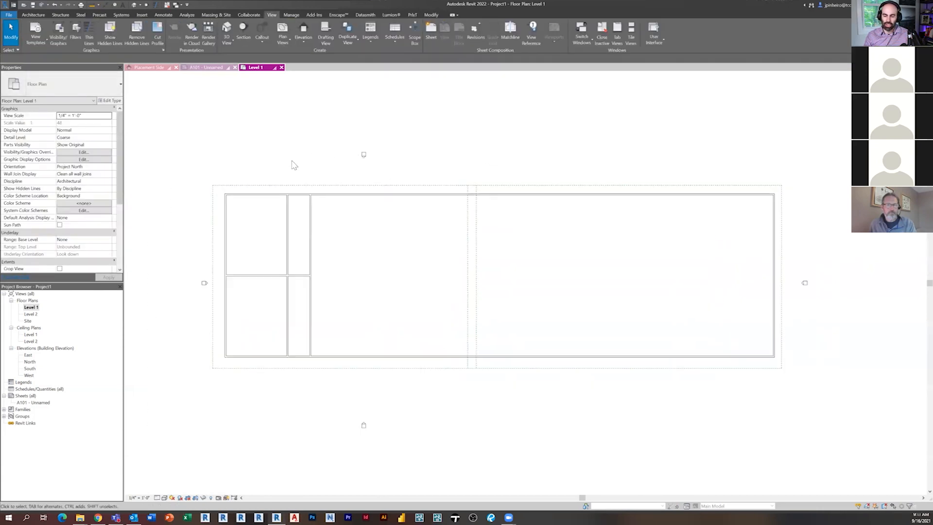
{"action": "mouse_move", "coordinate": [308, 84]}
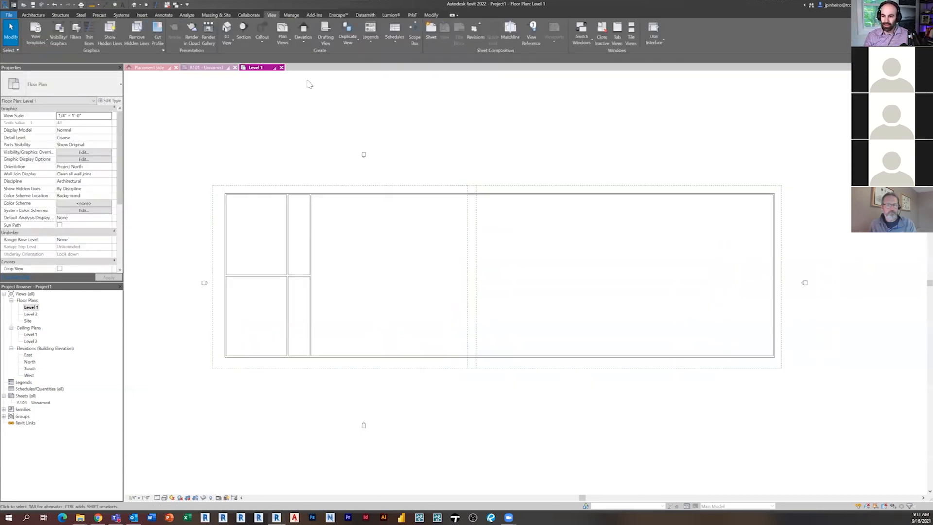
{"action": "left_click", "coordinate": [534, 262]}
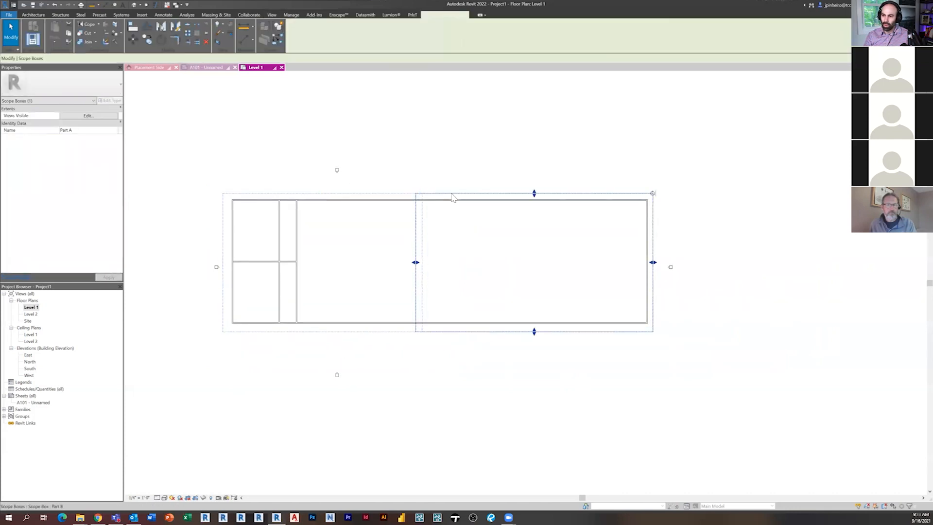
{"action": "left_click", "coordinate": [476, 196]}
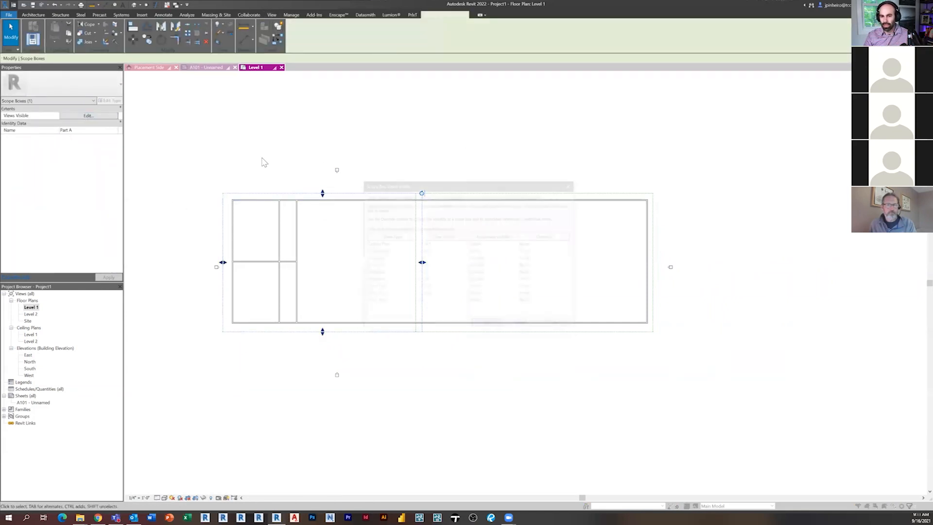
Review the Part A scope box's Views Visible list, checking North and South elevations, then cancel.
{"action": "left_click", "coordinate": [88, 116]}
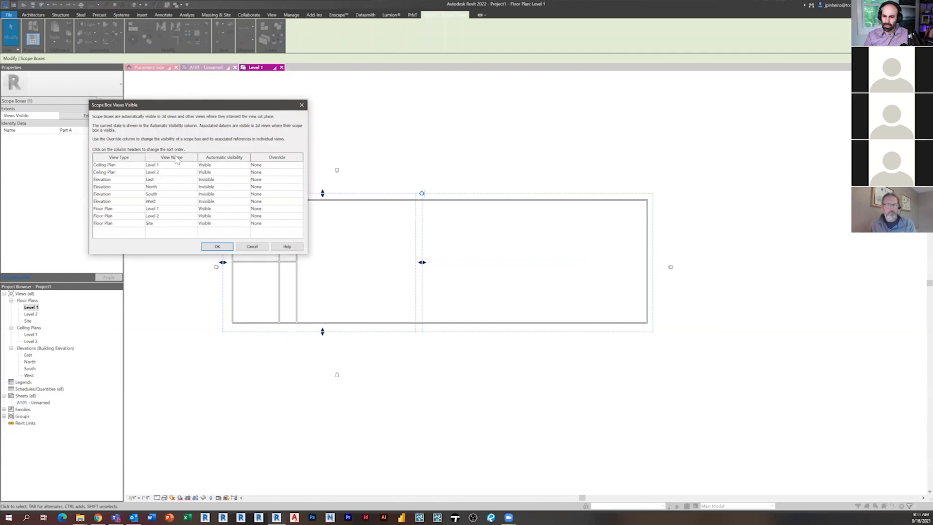
{"action": "left_click", "coordinate": [172, 158]}
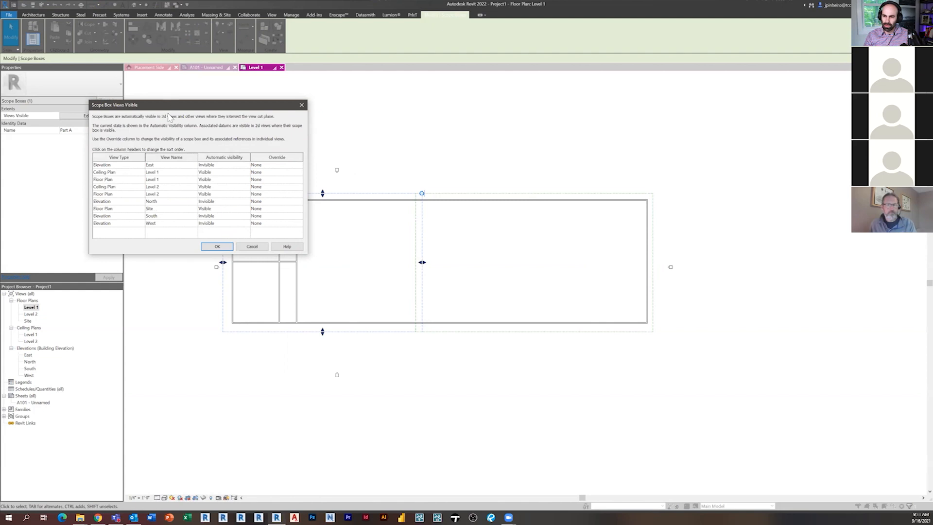
{"action": "mouse_move", "coordinate": [241, 186]}
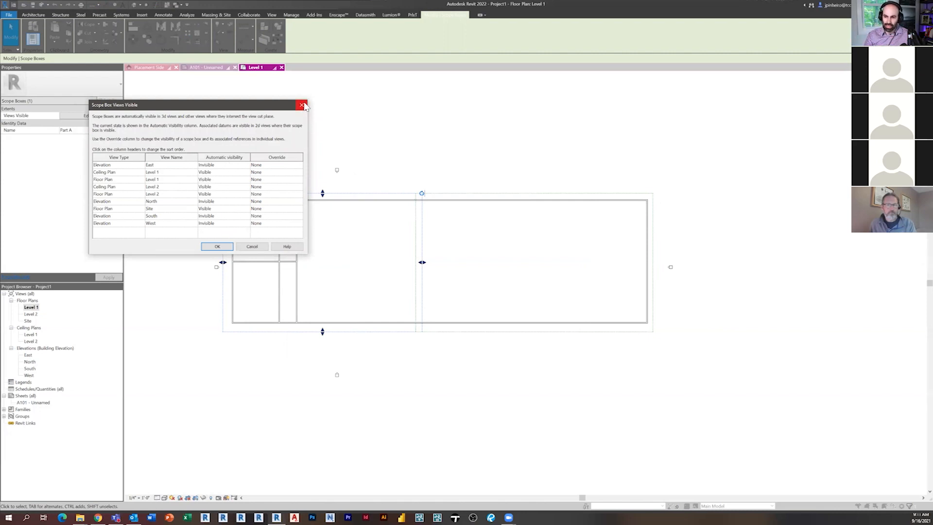
{"action": "left_click", "coordinate": [173, 165]}
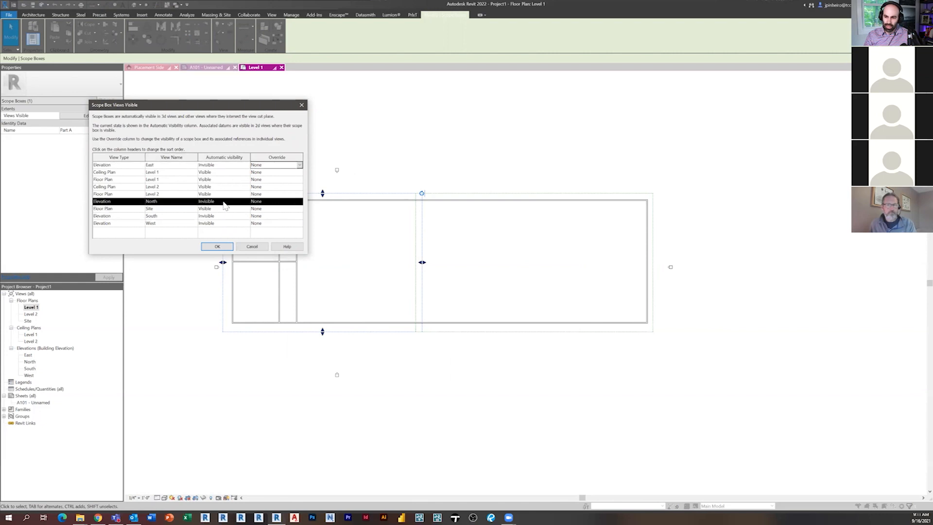
{"action": "mouse_move", "coordinate": [208, 221]}
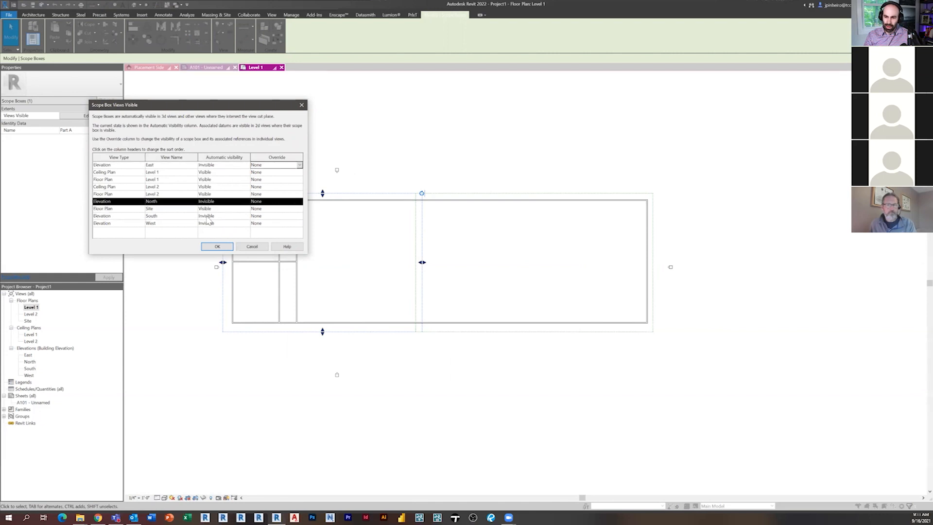
{"action": "left_click", "coordinate": [152, 216]}
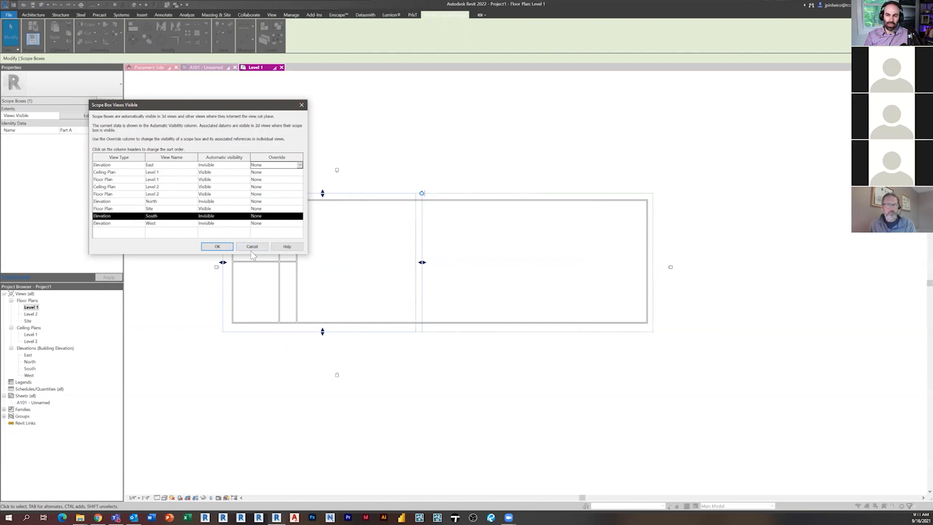
{"action": "left_click", "coordinate": [217, 246]}
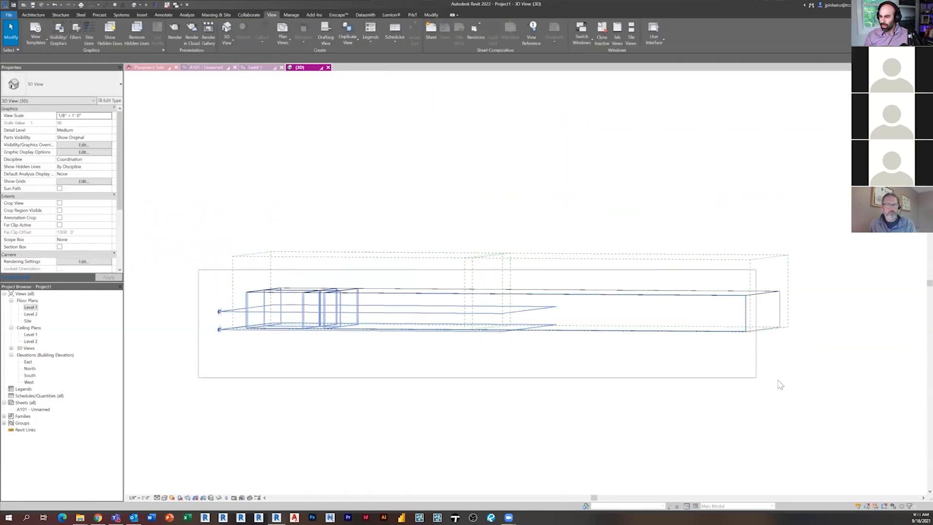
Select a scope box in the 3D view to inspect it, then reopen the Level 1 floor plan.
{"action": "left_click", "coordinate": [506, 309]}
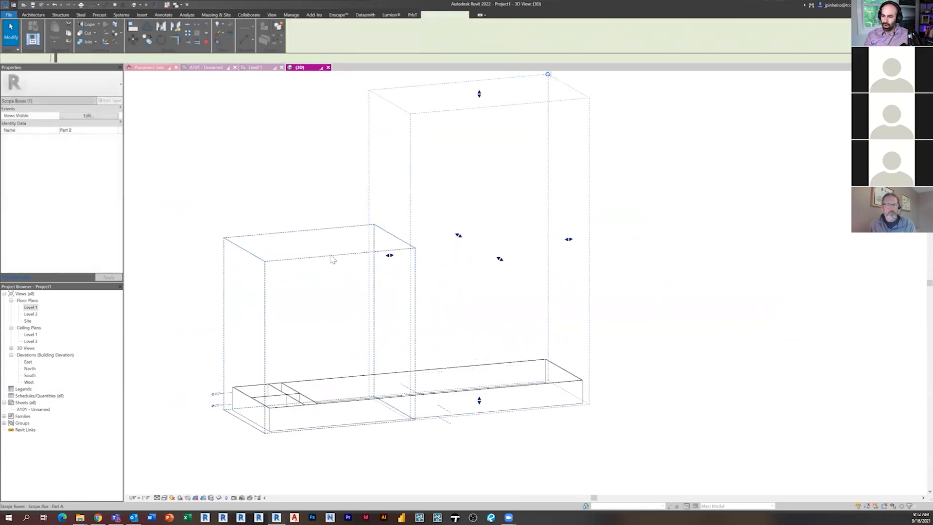
{"action": "left_click", "coordinate": [271, 15]}
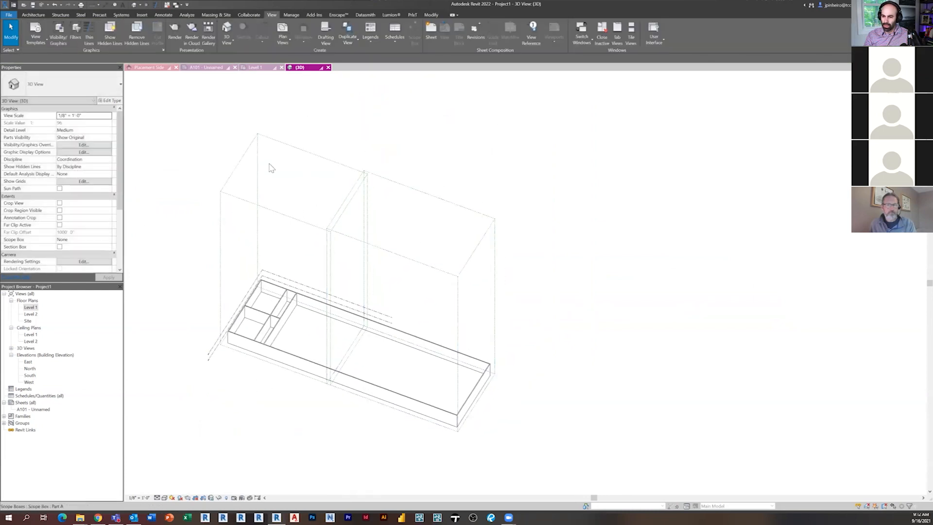
{"action": "double_click", "coordinate": [30, 307]}
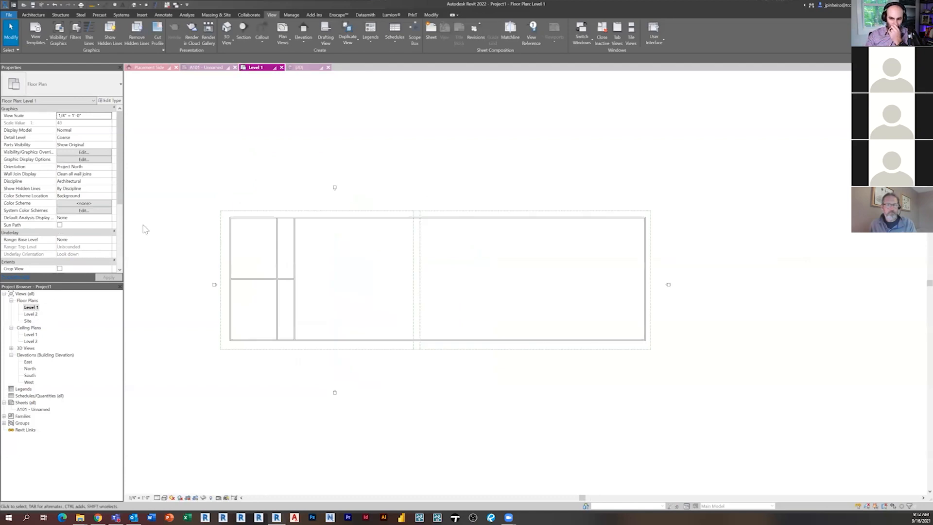
Duplicate Level 1 as a dependent view twice, creating Dependent 1 and Dependent 2.
{"action": "right_click", "coordinate": [32, 307]}
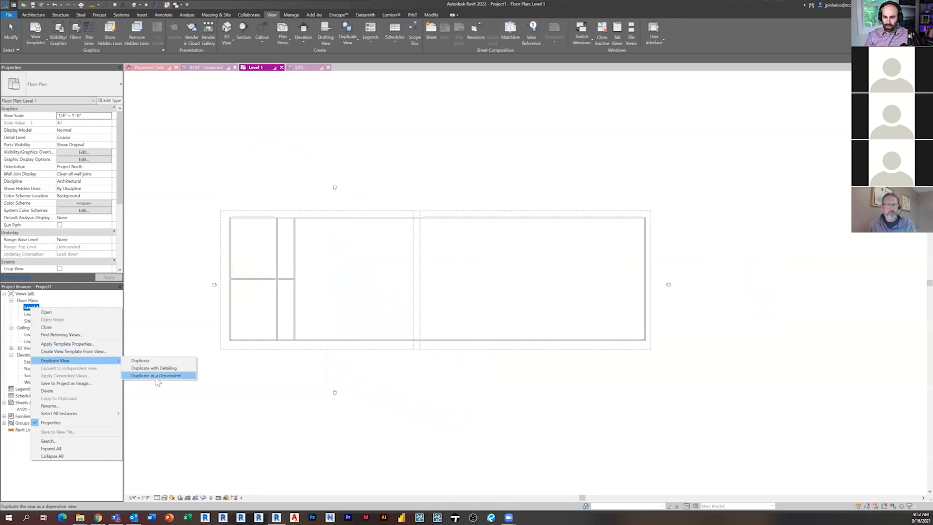
{"action": "left_click", "coordinate": [156, 375]}
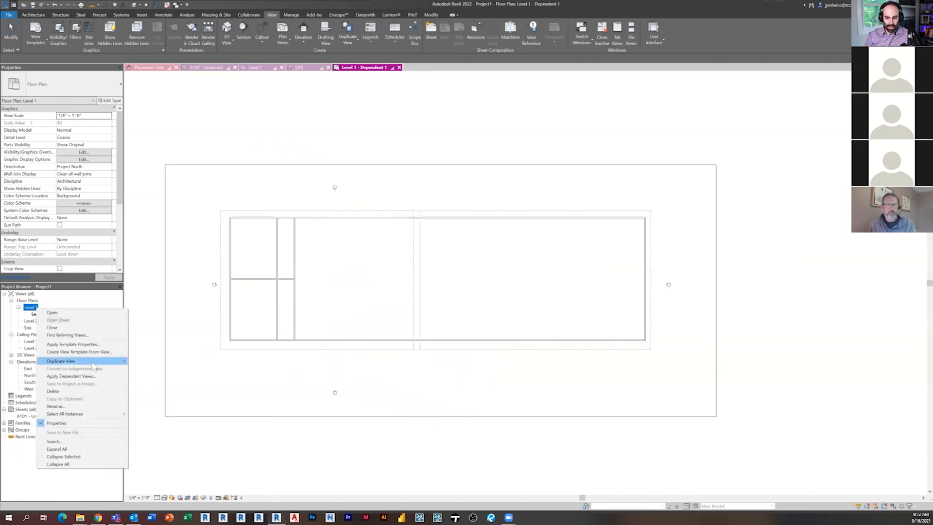
{"action": "left_click", "coordinate": [60, 361]}
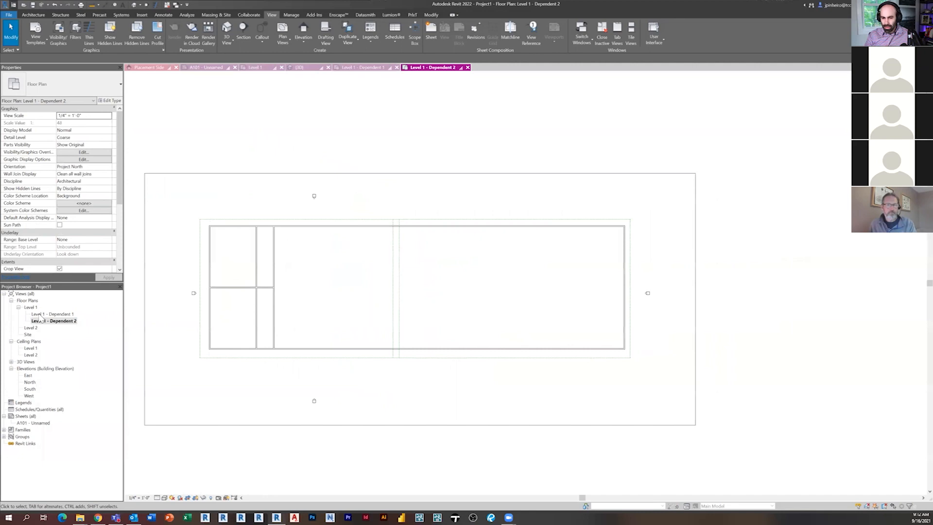
Assign scope box Part A to the Level 1 - Dependent 1 plan in Properties.
{"action": "left_click", "coordinate": [362, 67]}
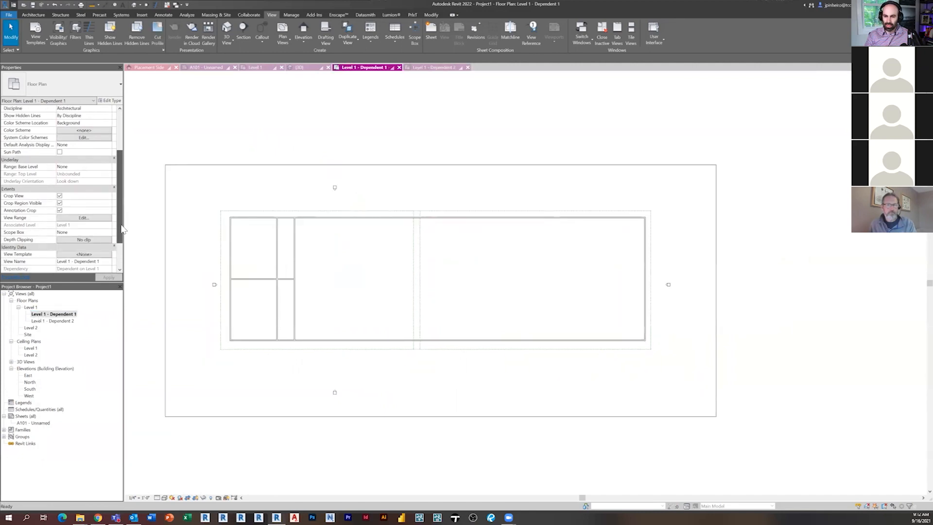
{"action": "scroll", "scroll_direction": "down", "scroll_amount": 3}
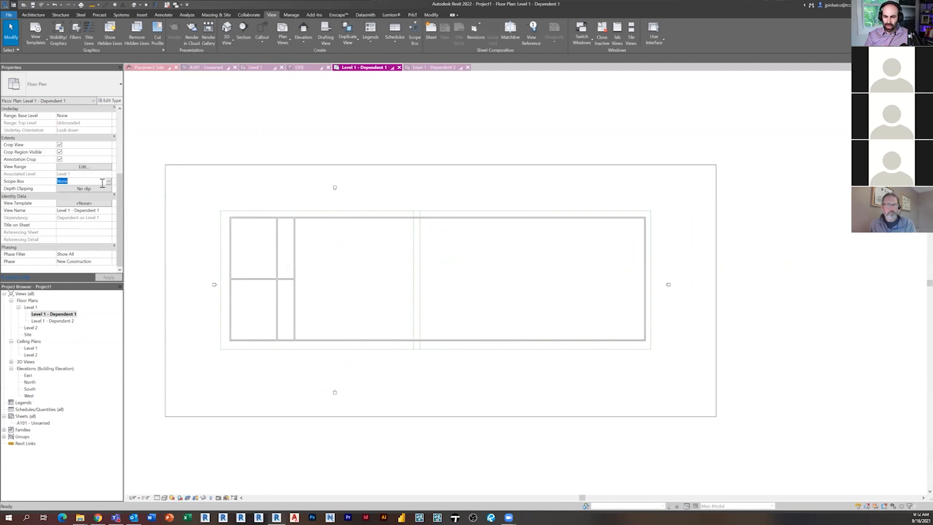
{"action": "left_click", "coordinate": [108, 181]}
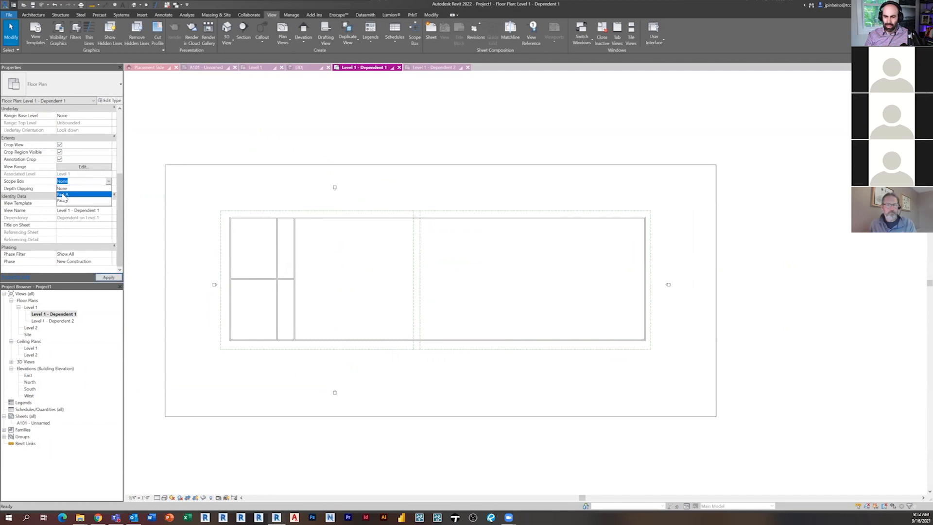
{"action": "left_click", "coordinate": [65, 195]}
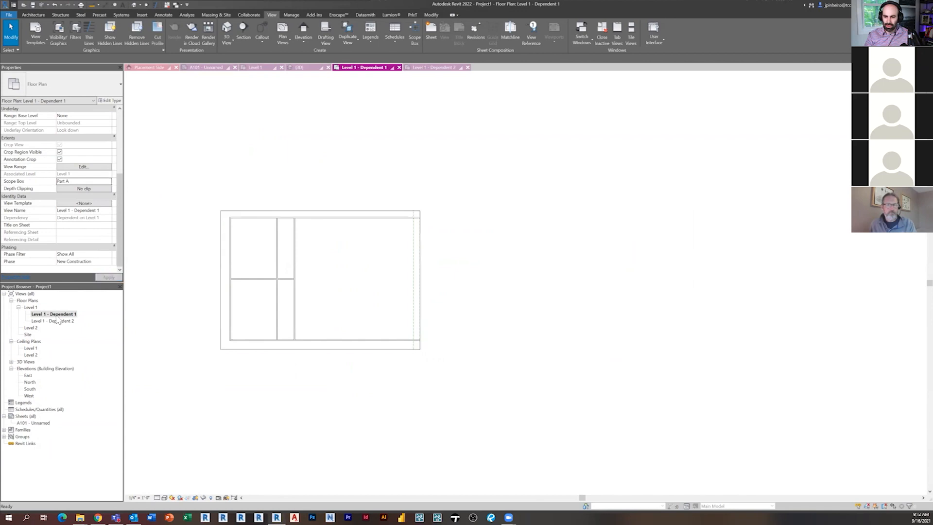
Switch to Level 1 - Dependent 2 and start choosing its scope box.
{"action": "left_click", "coordinate": [432, 67]}
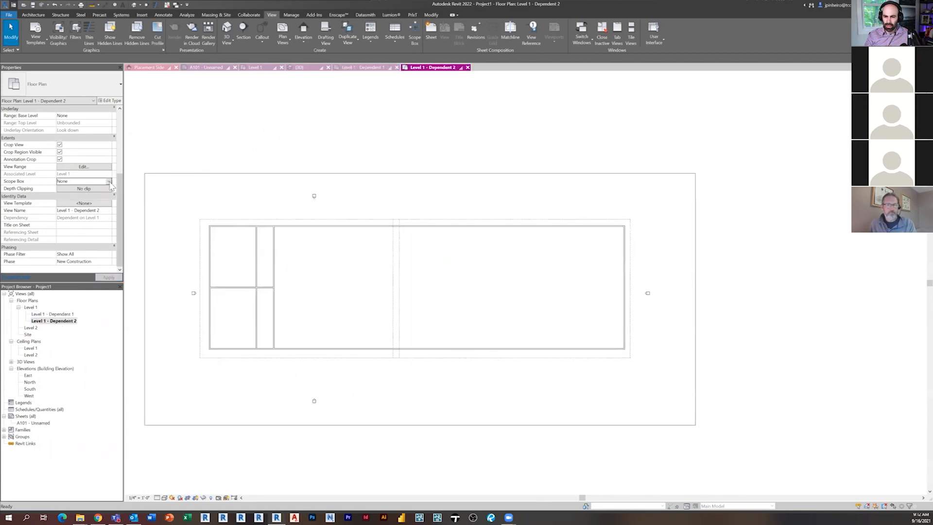
{"action": "left_click", "coordinate": [84, 181]}
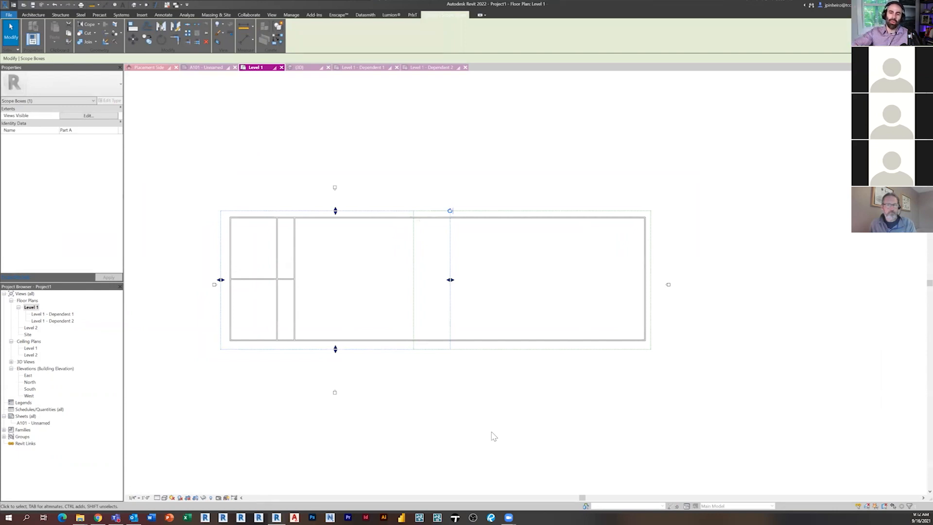
{"action": "mouse_move", "coordinate": [491, 392]}
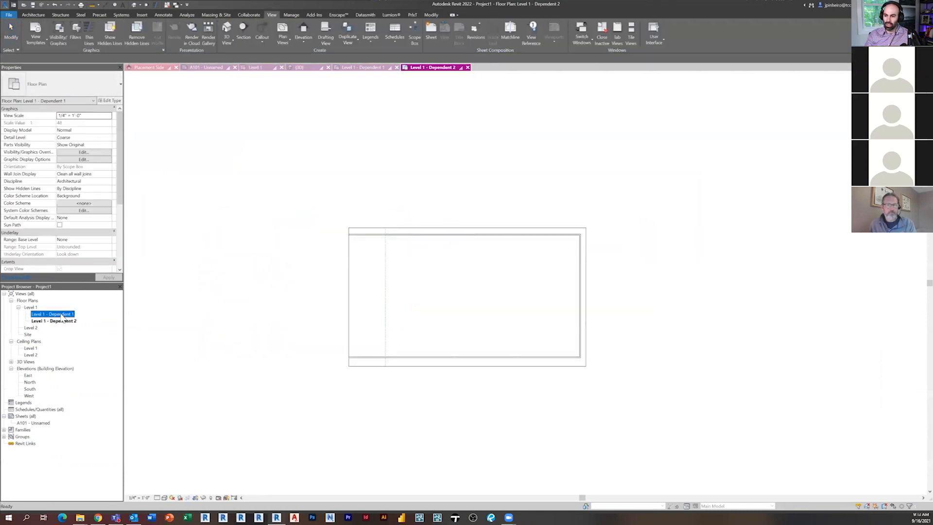
Review the Level 1 - Dependent 1 plan cropped to Part A, clearing the crop region selection.
{"action": "left_click", "coordinate": [363, 67]}
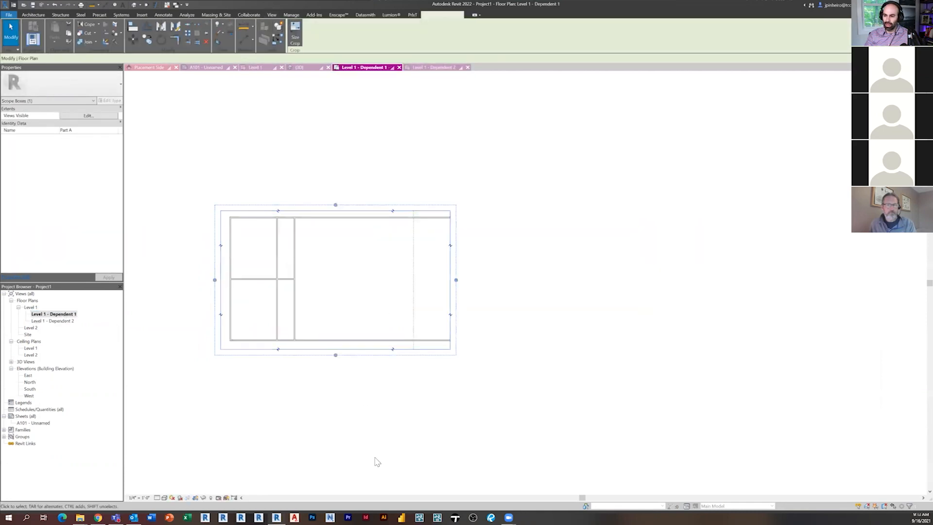
{"action": "left_click", "coordinate": [541, 261]}
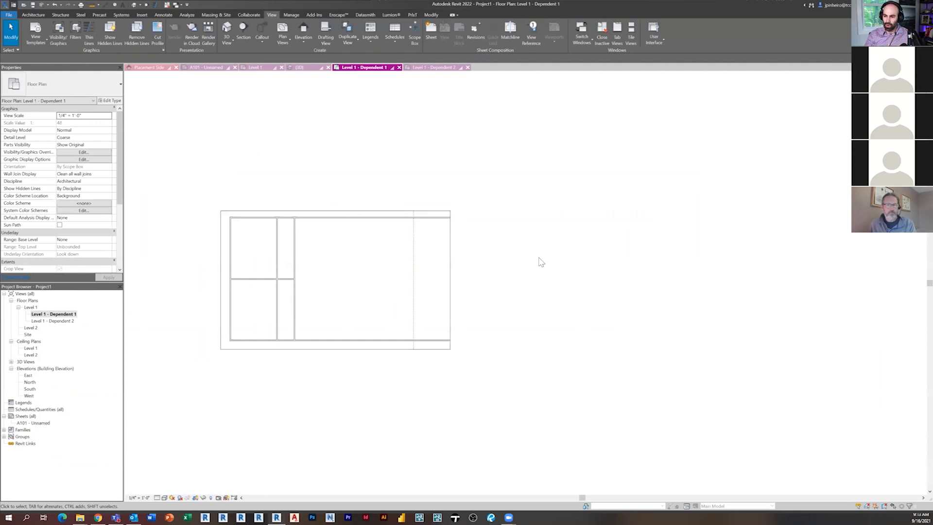
{"action": "mouse_move", "coordinate": [342, 421]}
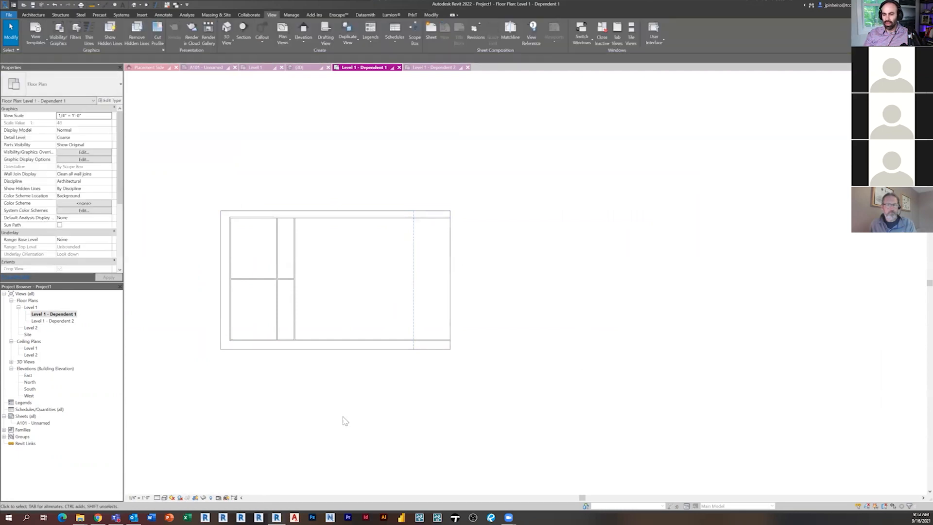
{"action": "left_click", "coordinate": [30, 327]}
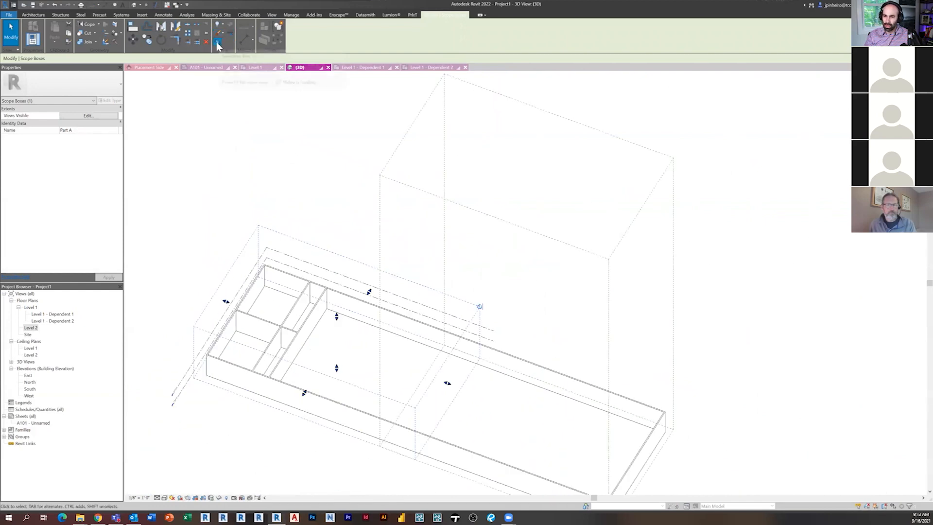
{"action": "mouse_move", "coordinate": [218, 40]}
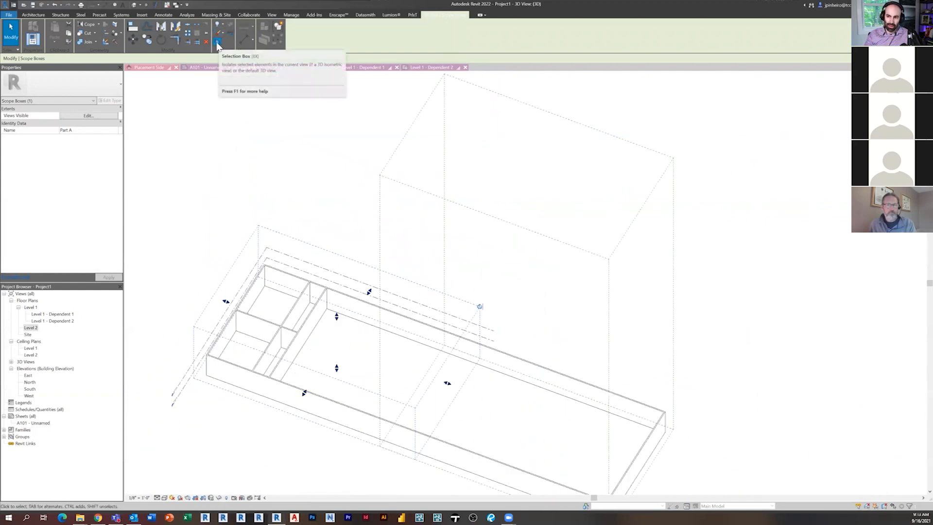
{"action": "mouse_move", "coordinate": [218, 40]}
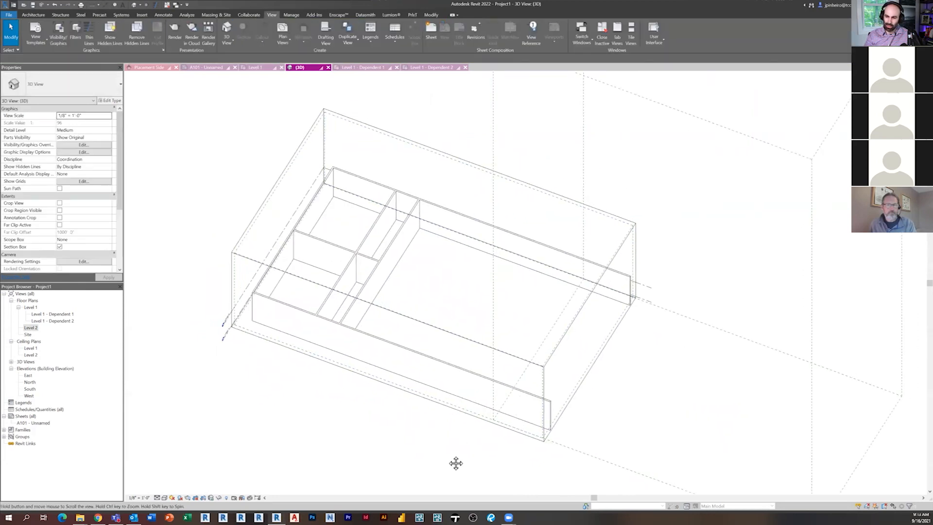
Turn off the 3D view's section box, then reopen the Level 1 - Dependent 1 plan.
{"action": "left_click", "coordinate": [345, 246]}
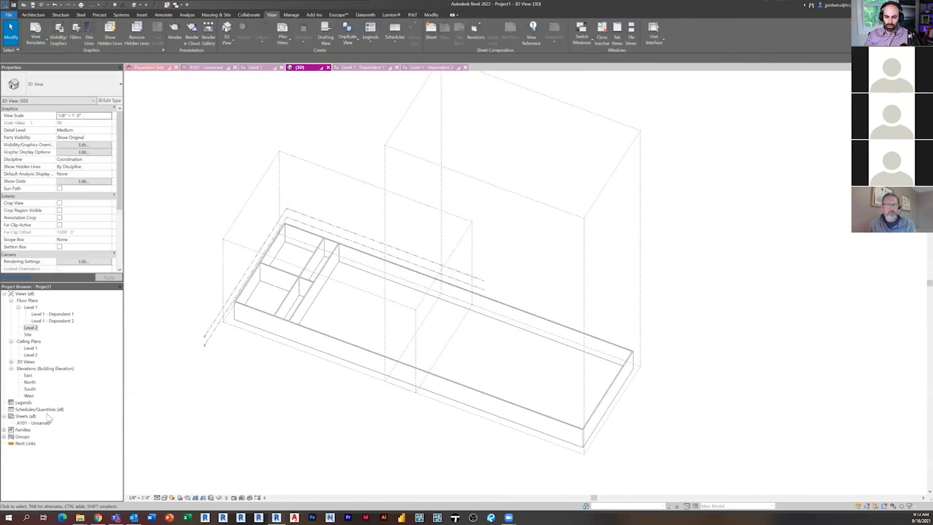
{"action": "double_click", "coordinate": [53, 314]}
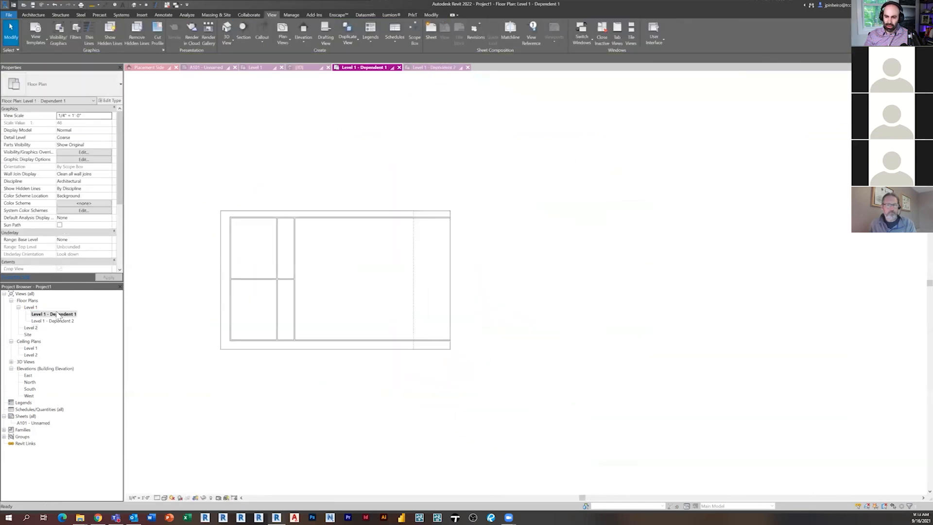
{"action": "mouse_move", "coordinate": [262, 279]}
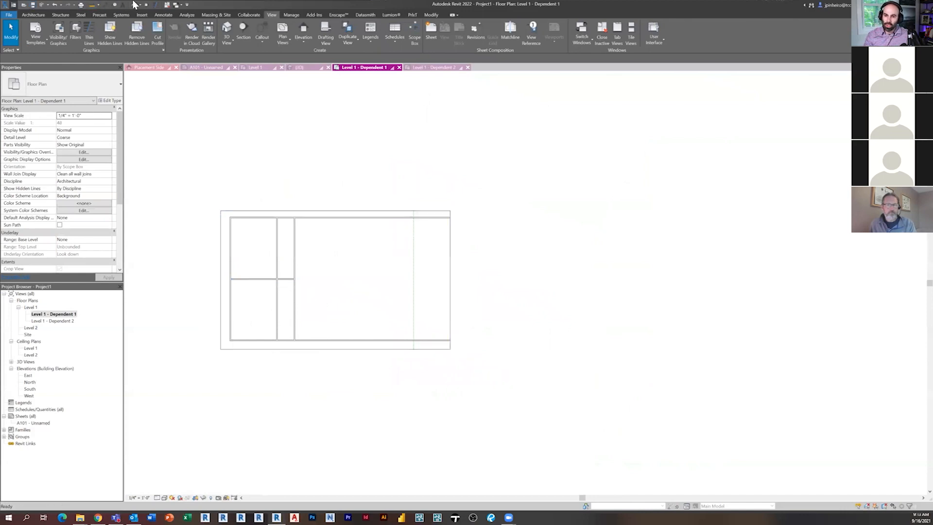
Select and inspect interior walls in the 3D model, then bring up sheet A101 - Unnamed.
{"action": "left_click", "coordinate": [301, 67]}
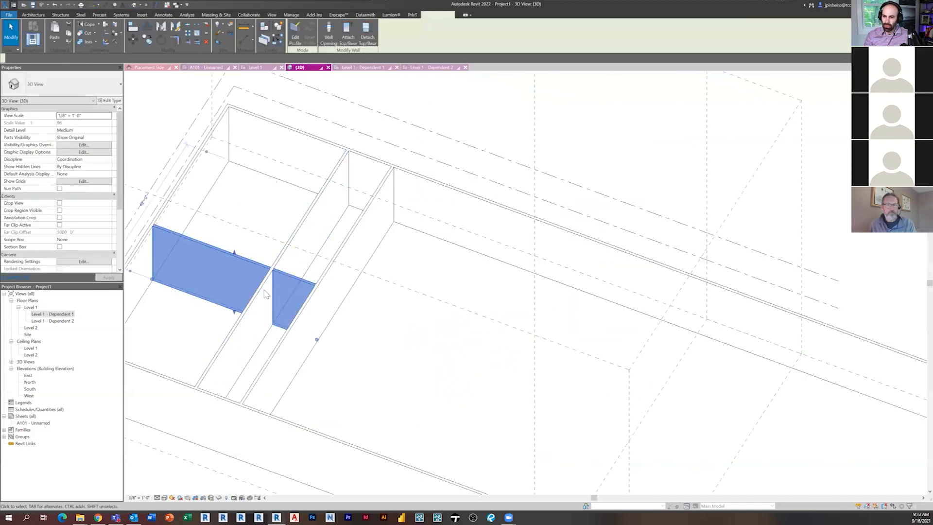
{"action": "left_click", "coordinate": [247, 247]}
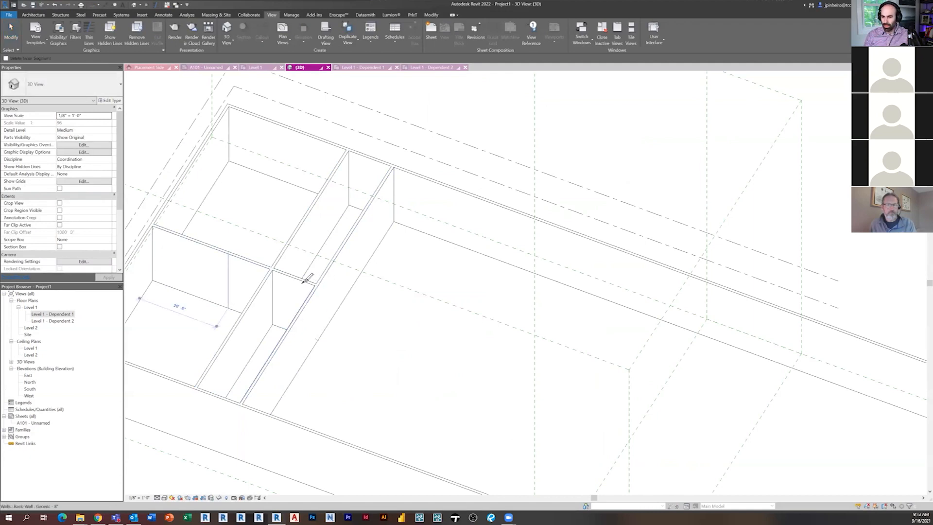
{"action": "left_click", "coordinate": [280, 280]}
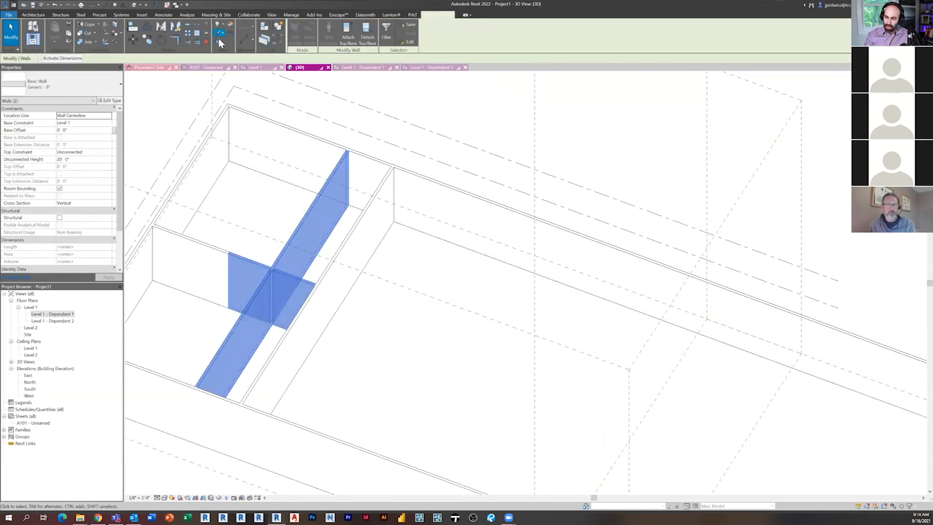
{"action": "mouse_move", "coordinate": [217, 44]}
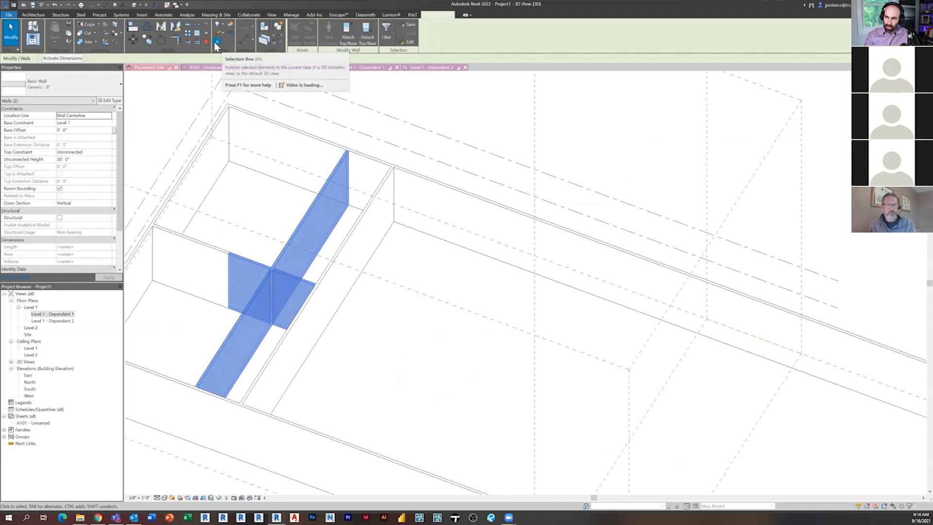
{"action": "mouse_move", "coordinate": [214, 46]}
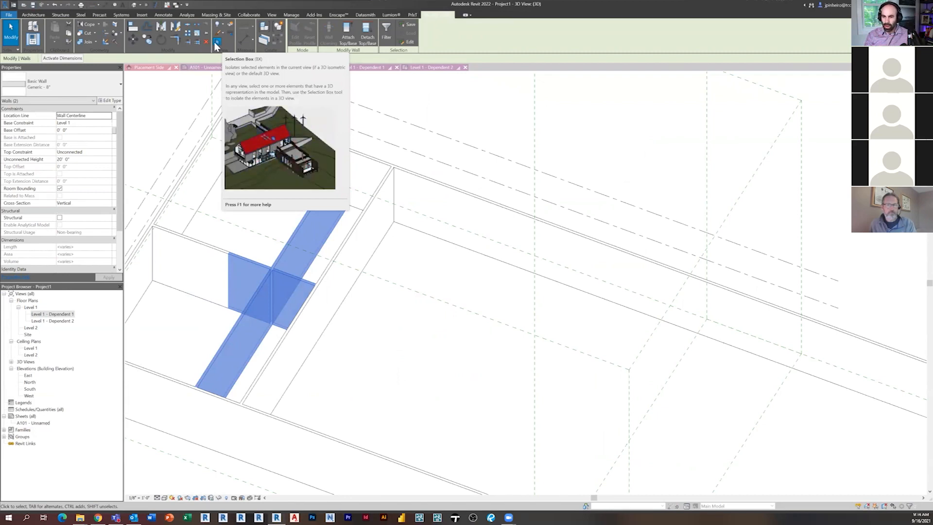
{"action": "left_click", "coordinate": [216, 41]}
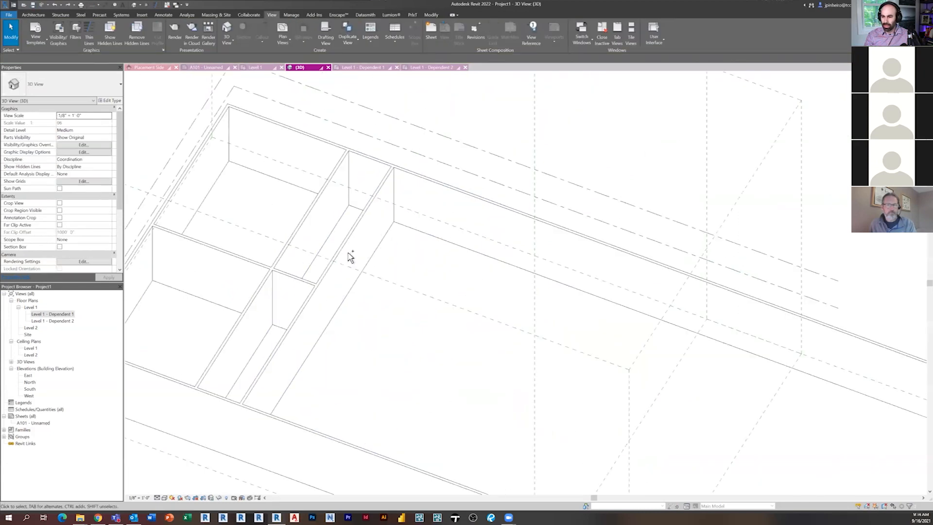
{"action": "left_click", "coordinate": [205, 67]}
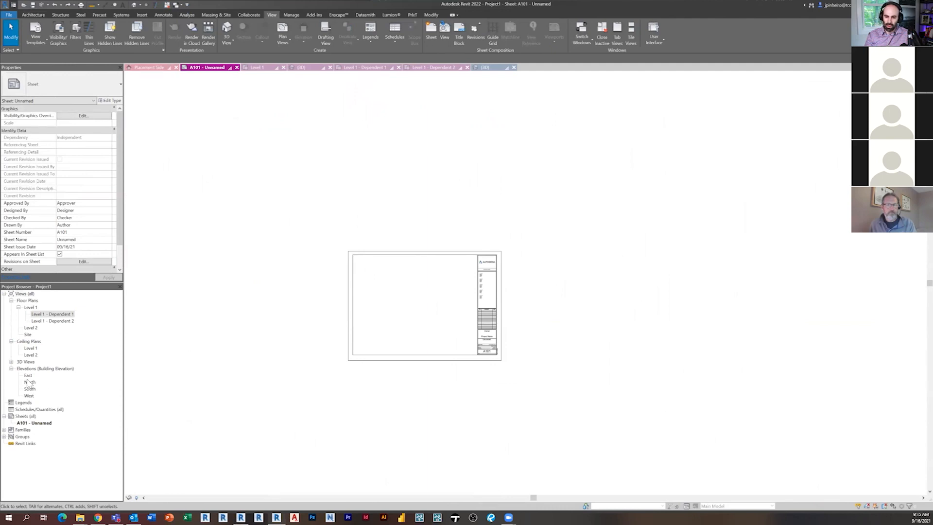
Open the South elevation from the Project Browser and briefly select its walls.
{"action": "left_click", "coordinate": [30, 388]}
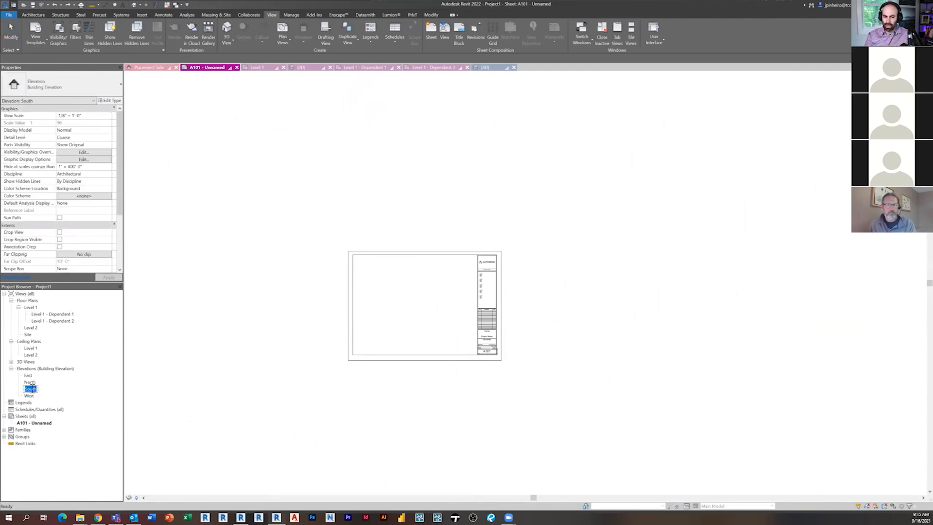
{"action": "double_click", "coordinate": [28, 389]}
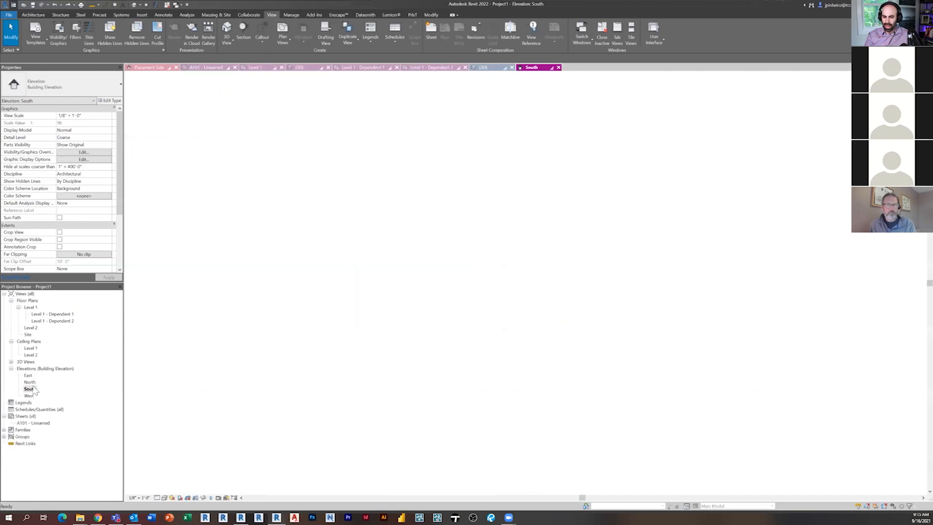
{"action": "left_click", "coordinate": [536, 297]}
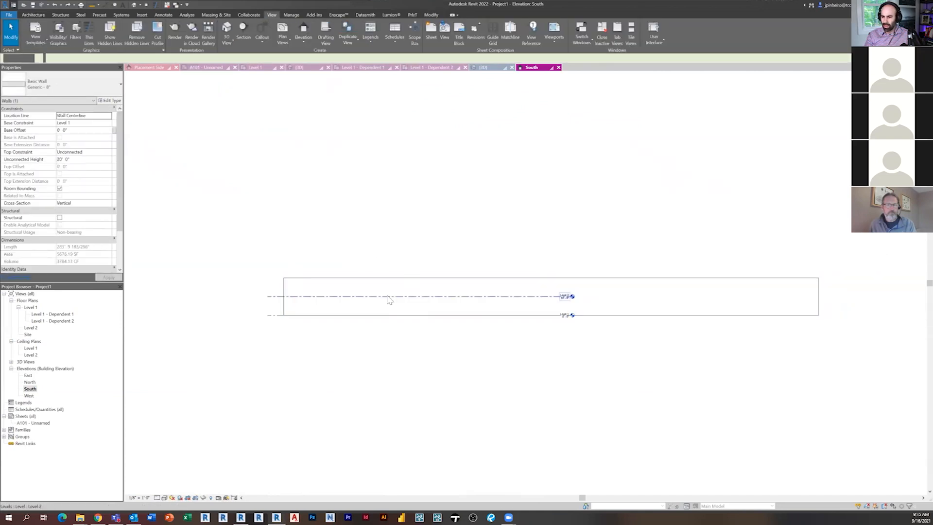
{"action": "left_click", "coordinate": [376, 224]}
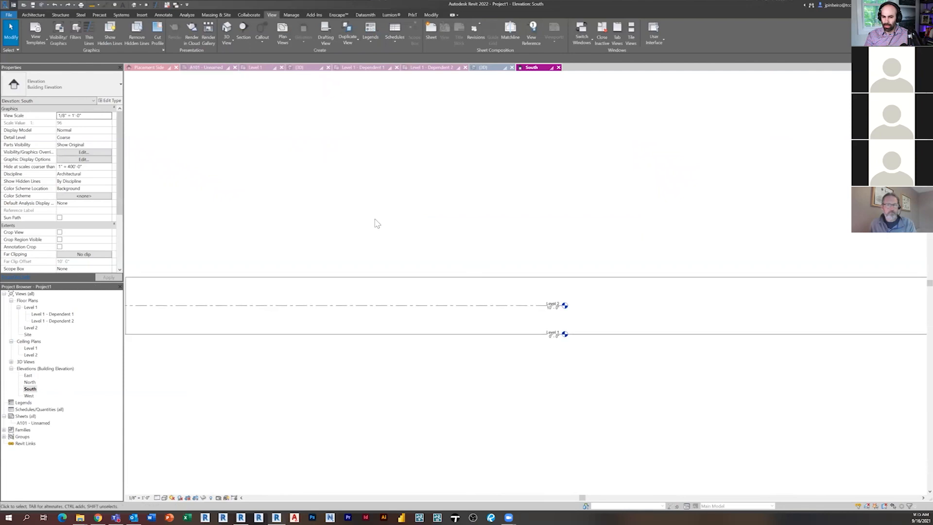
Verify Scope Boxes is checked under Annotation Categories in the South elevation's Visibility/Graphics.
{"action": "left_click", "coordinate": [84, 151]}
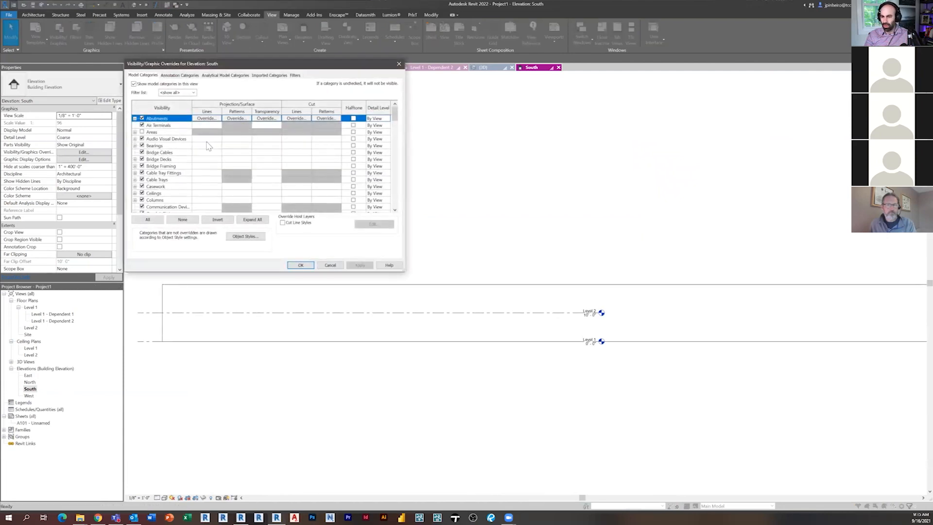
{"action": "left_click", "coordinate": [178, 75]}
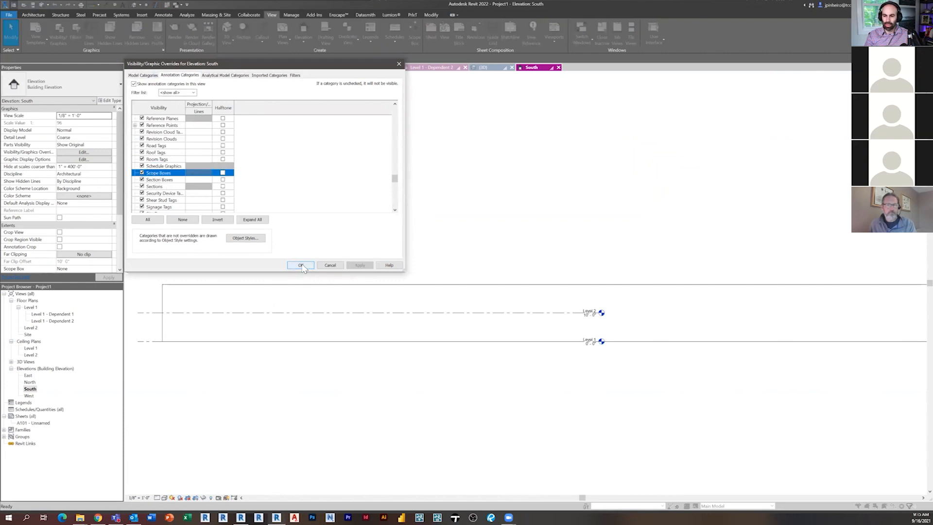
{"action": "left_click", "coordinate": [301, 265]}
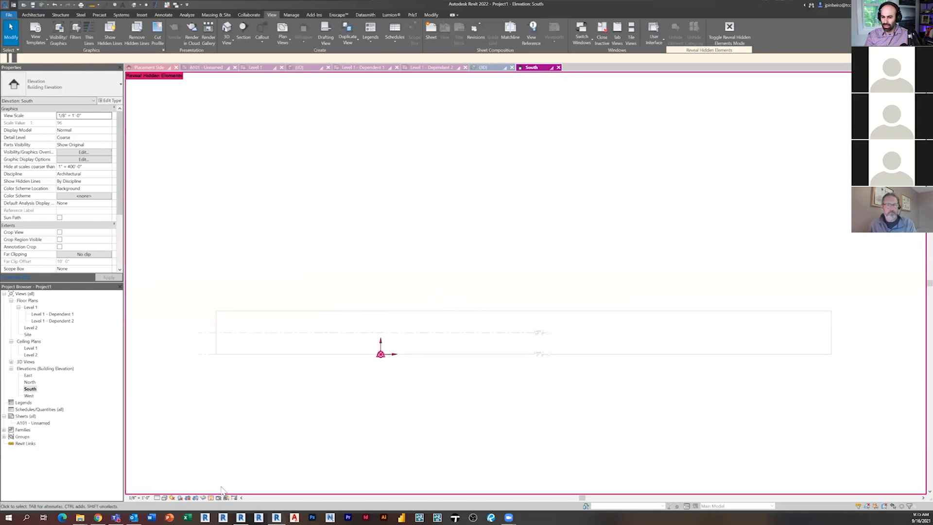
{"action": "double_click", "coordinate": [53, 314]}
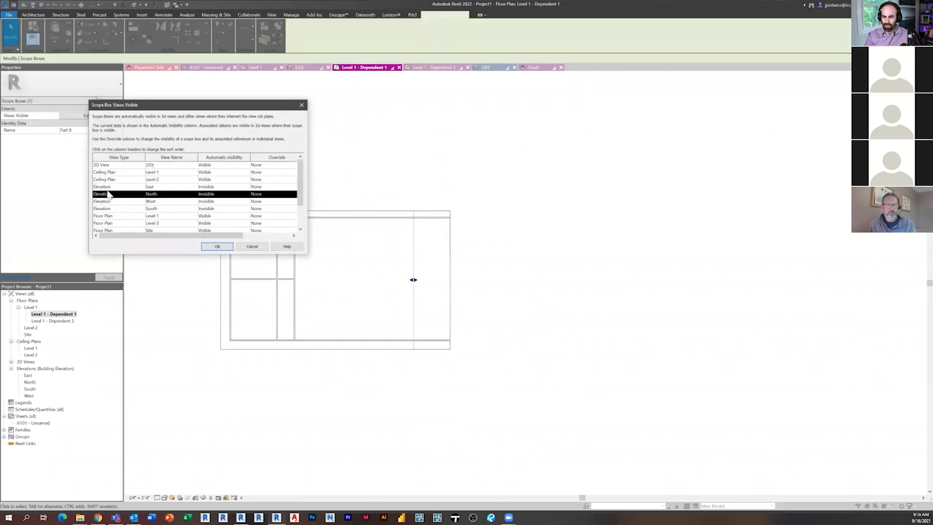
Override scope box Part B's visibility in the North elevation row to Visible.
{"action": "scroll", "scroll_direction": "down", "scroll_amount": 3}
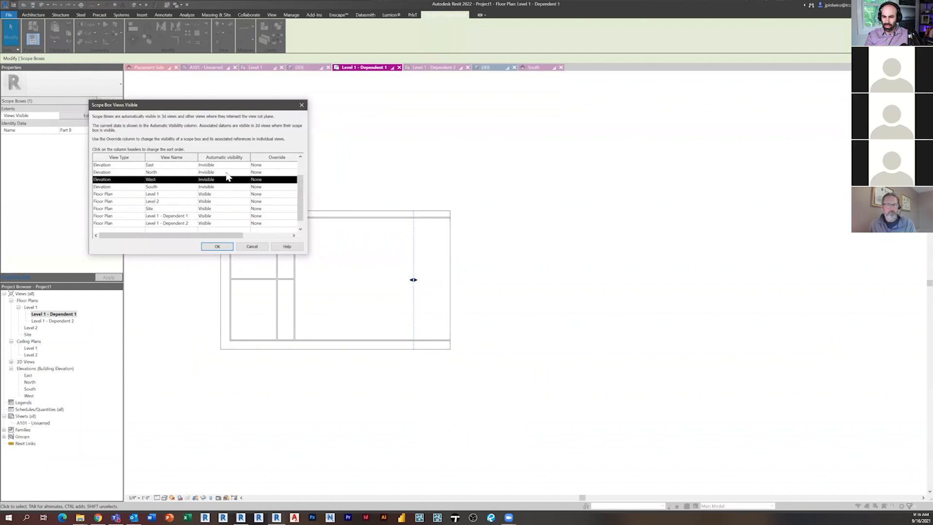
{"action": "left_click", "coordinate": [151, 172]}
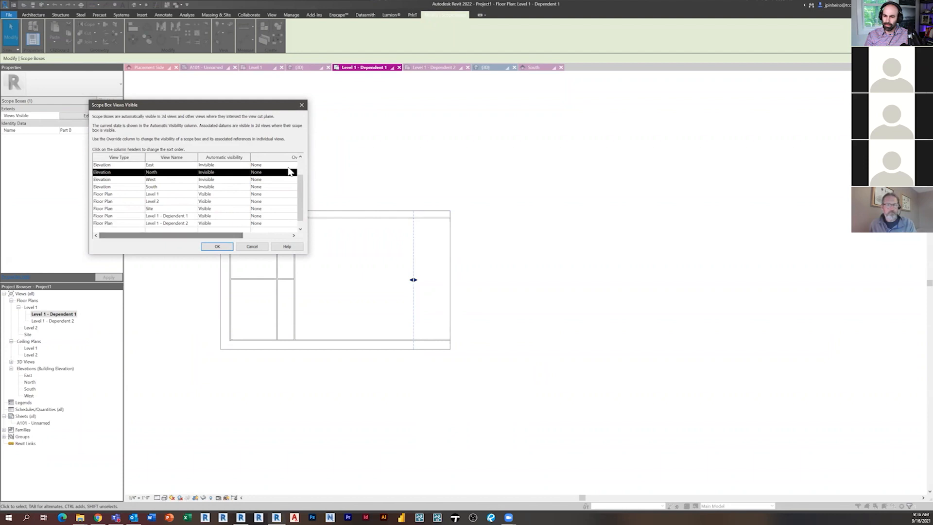
{"action": "left_click", "coordinate": [290, 172]}
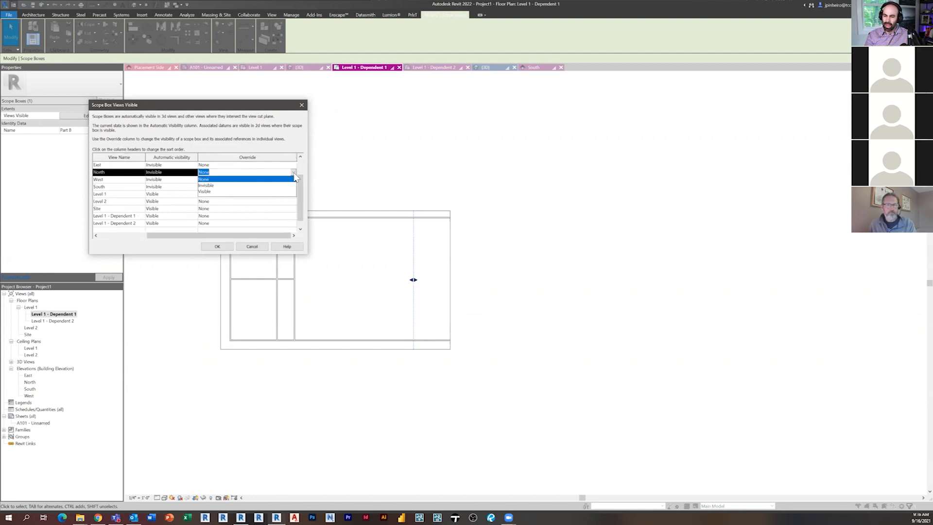
{"action": "mouse_move", "coordinate": [223, 185]}
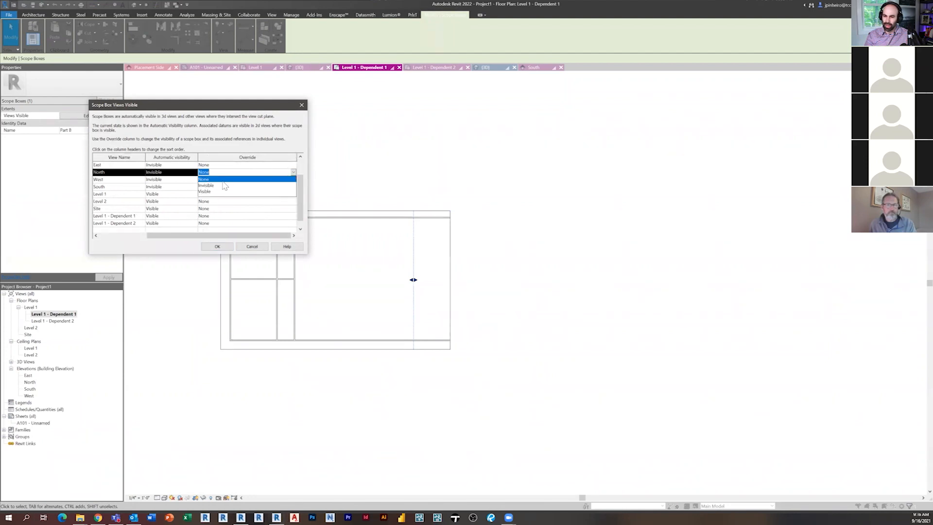
{"action": "mouse_move", "coordinate": [218, 178]}
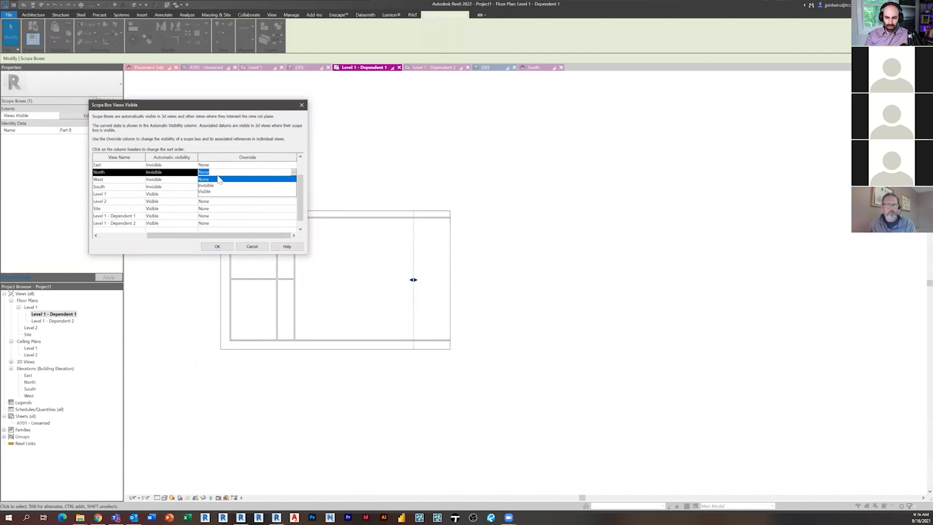
{"action": "left_click", "coordinate": [205, 192]}
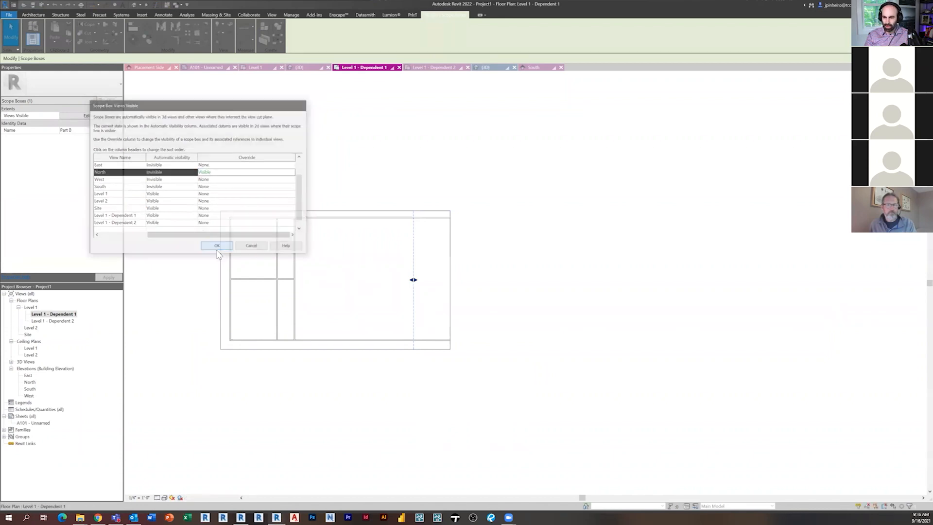
{"action": "left_click", "coordinate": [216, 245]}
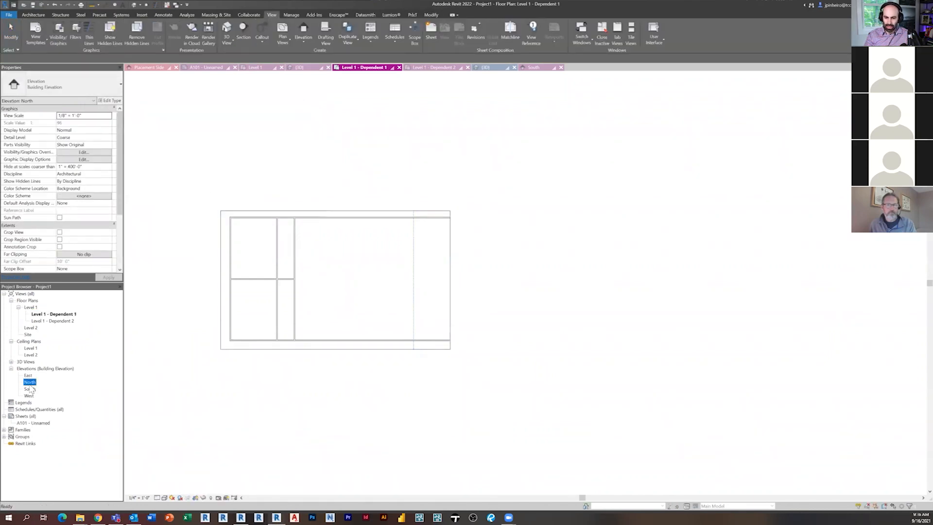
Open the North elevation and set its Scope Box property to Part A.
{"action": "double_click", "coordinate": [29, 381]}
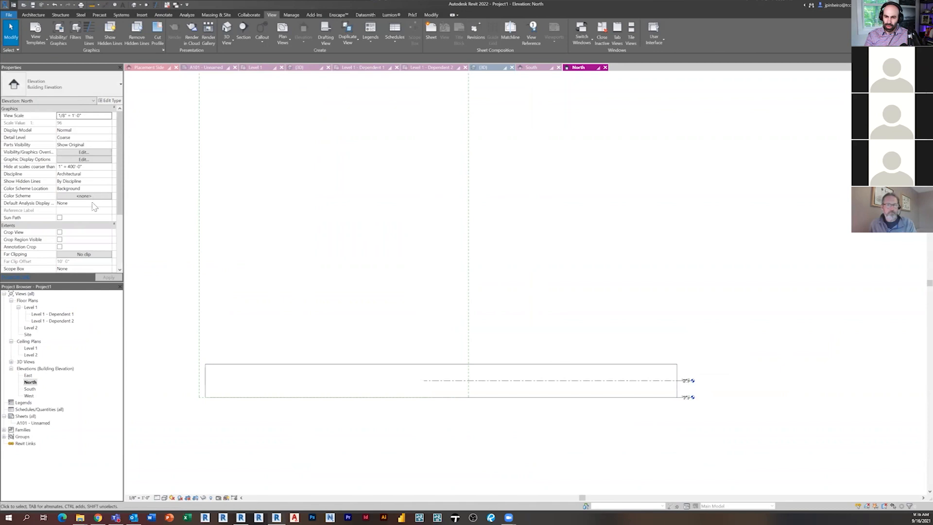
{"action": "scroll", "scroll_direction": "down", "scroll_amount": 3}
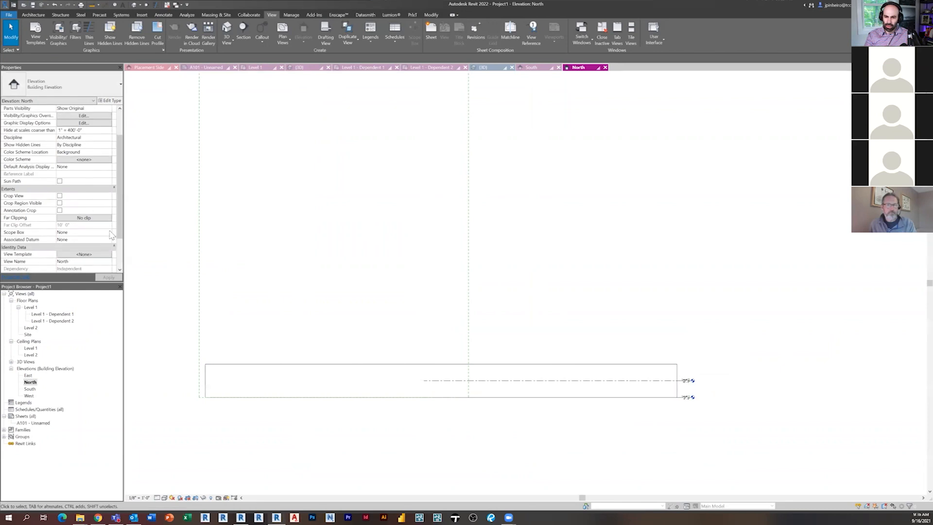
{"action": "left_click", "coordinate": [59, 203]}
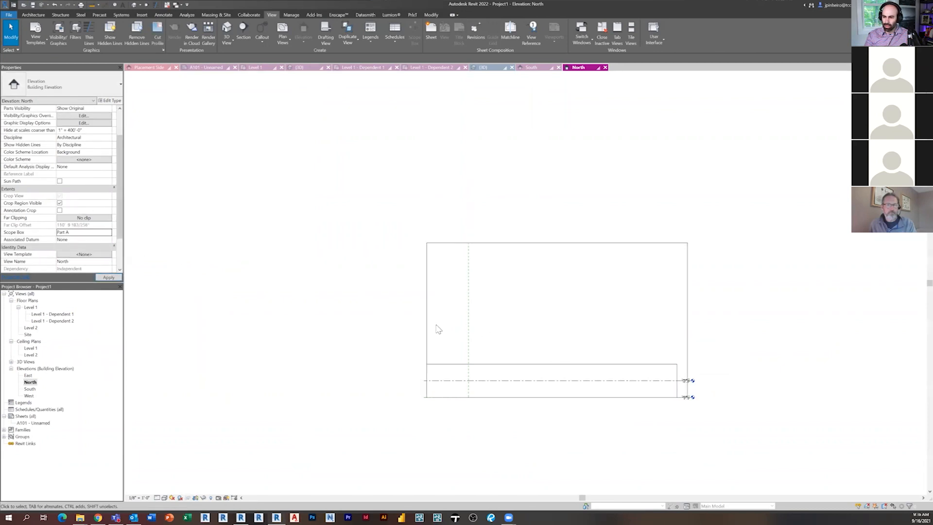